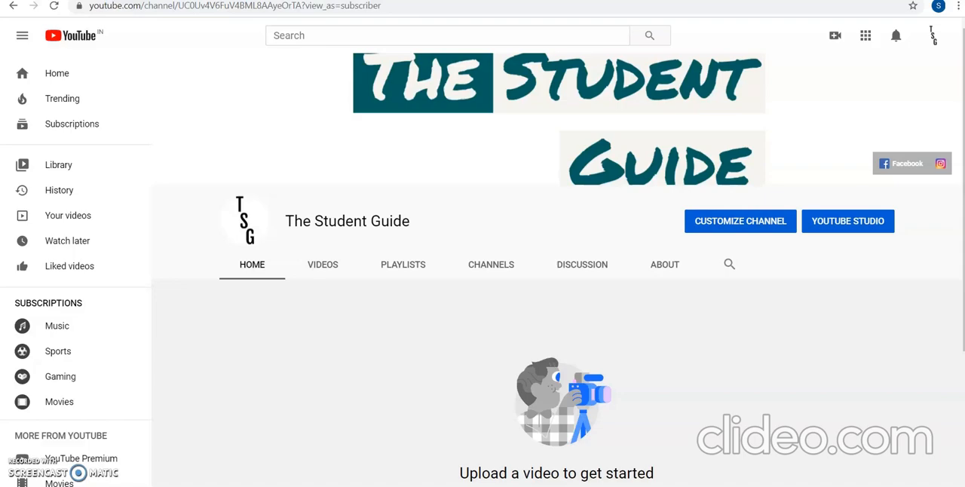
# - Go to rcsb.org to reach the RCSB Protein Data Bank home page
pyautogui.write('rcsb.org')
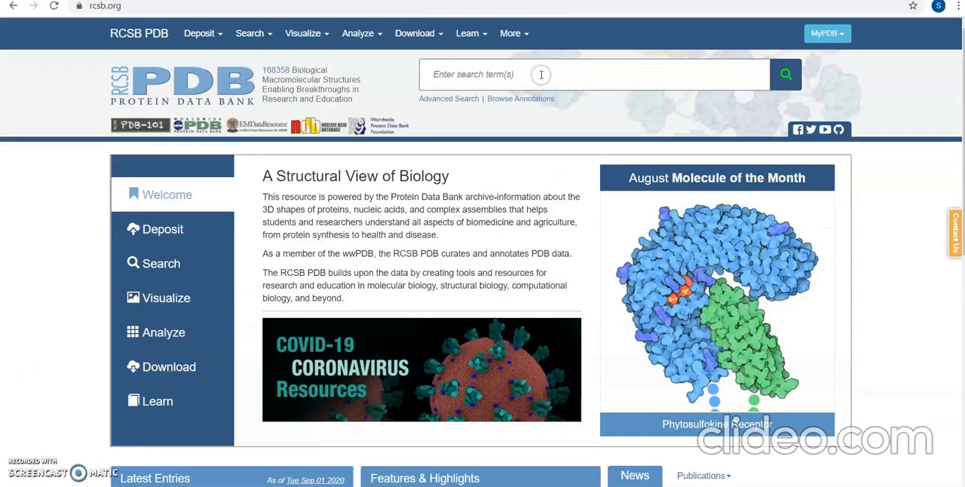
pyautogui.moveTo(541, 74)
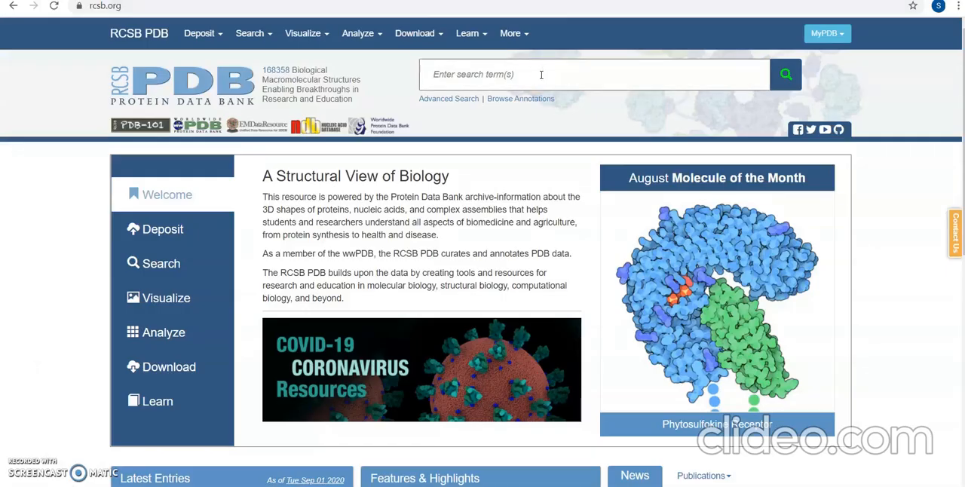
# - Search RCSB PDB for the structure 6lu7
pyautogui.write('6')
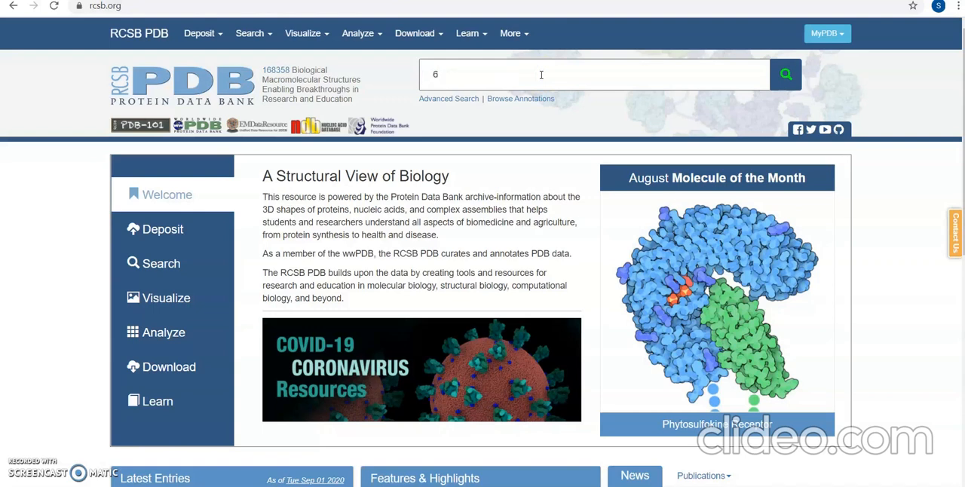
pyautogui.write('lu7')
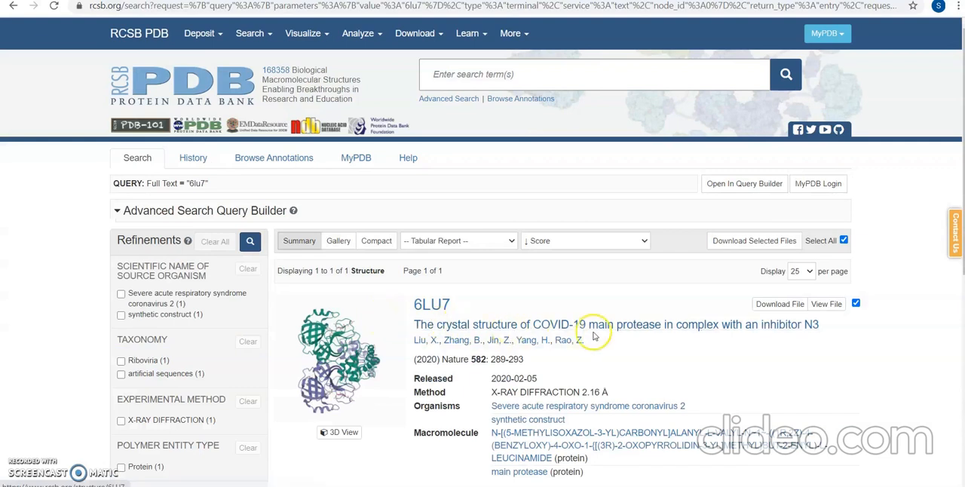
# - Open the 6LU7 entry, review its page, and download the structure file
pyautogui.click(596, 324)
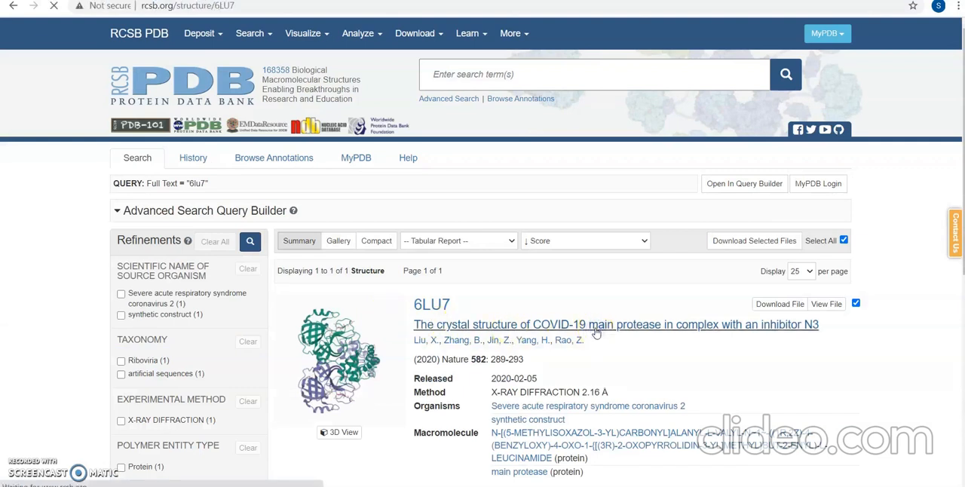
pyautogui.click(616, 324)
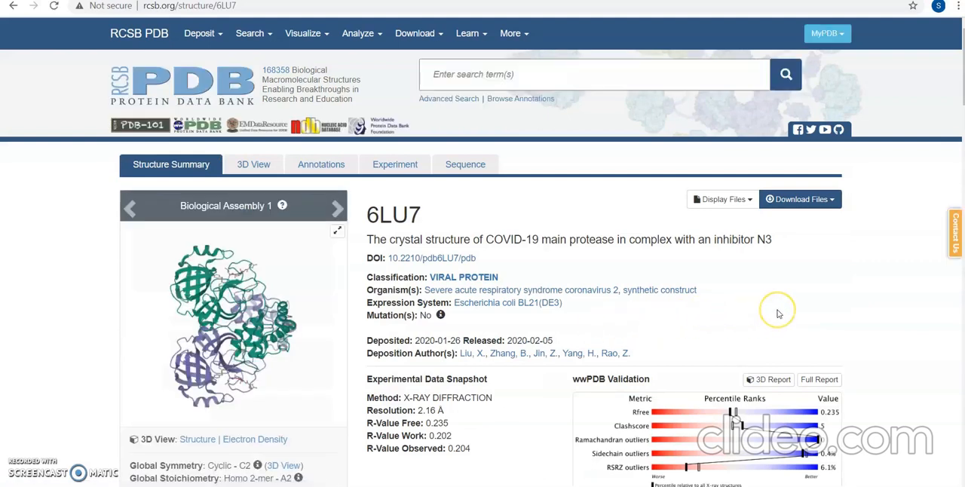
pyautogui.moveTo(779, 313)
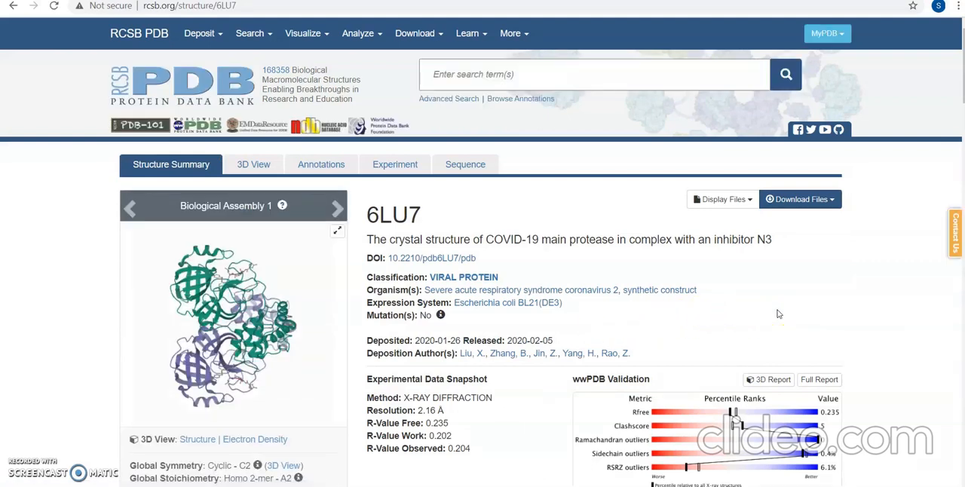
pyautogui.scroll(-3)
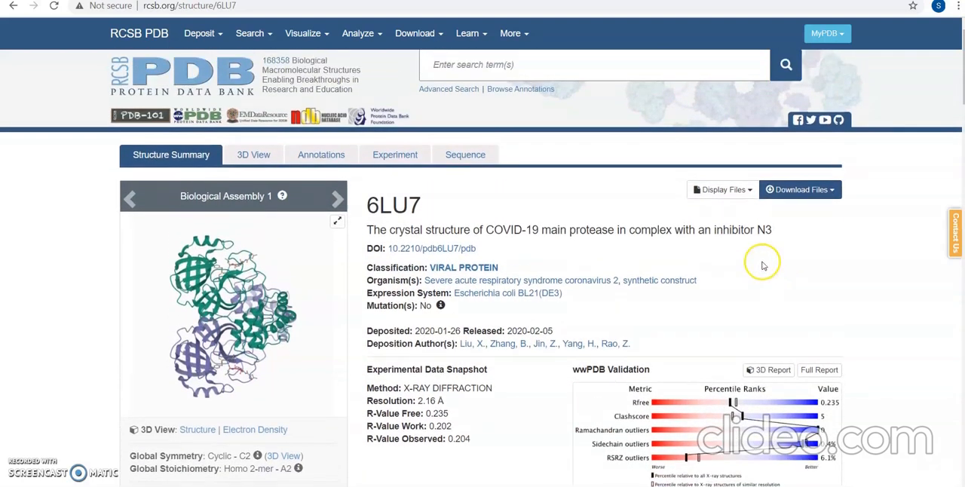
pyautogui.scroll(-3)
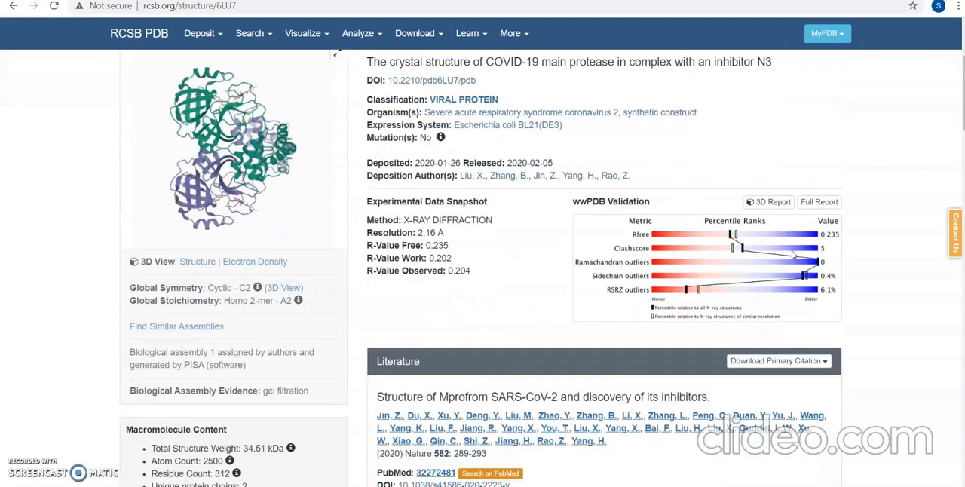
pyautogui.scroll(-3)
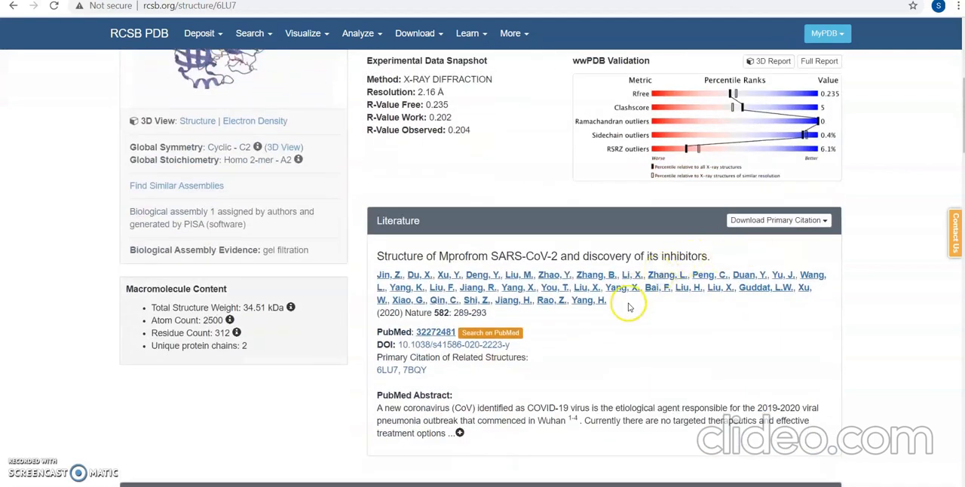
pyautogui.moveTo(893, 304)
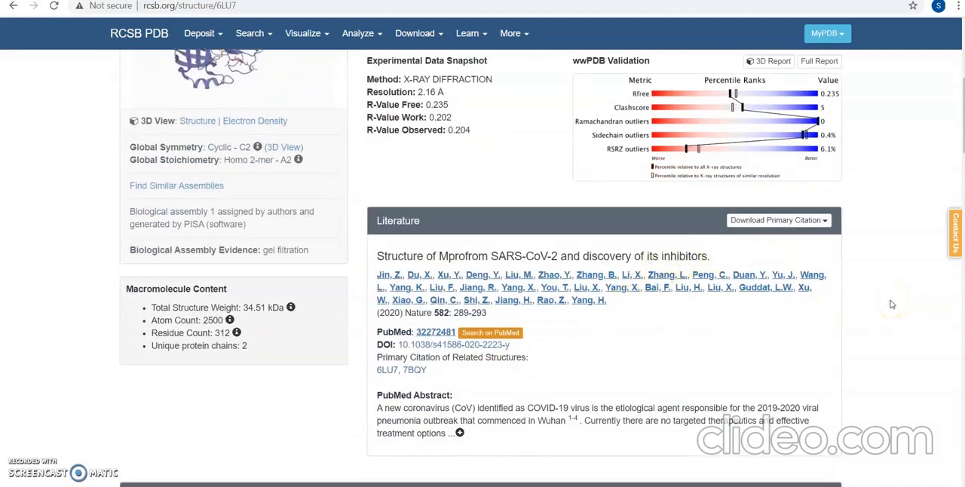
pyautogui.scroll(3)
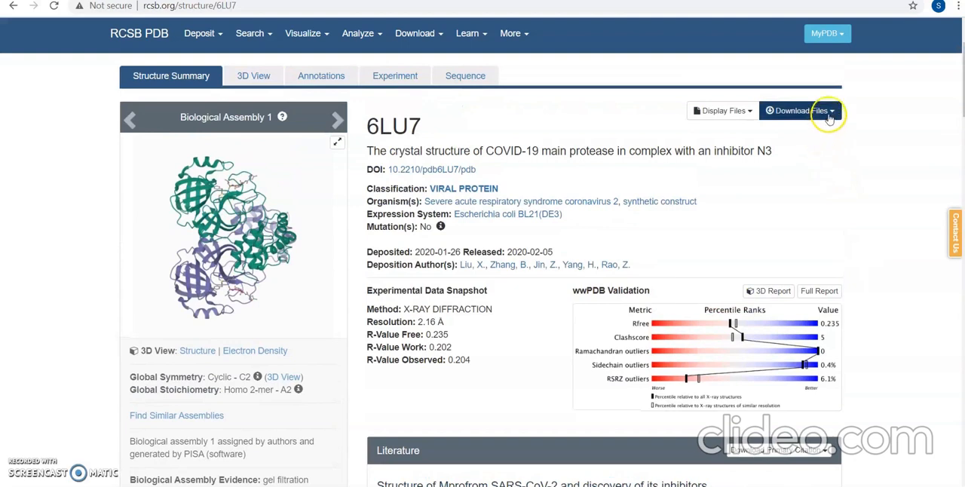
pyautogui.click(800, 110)
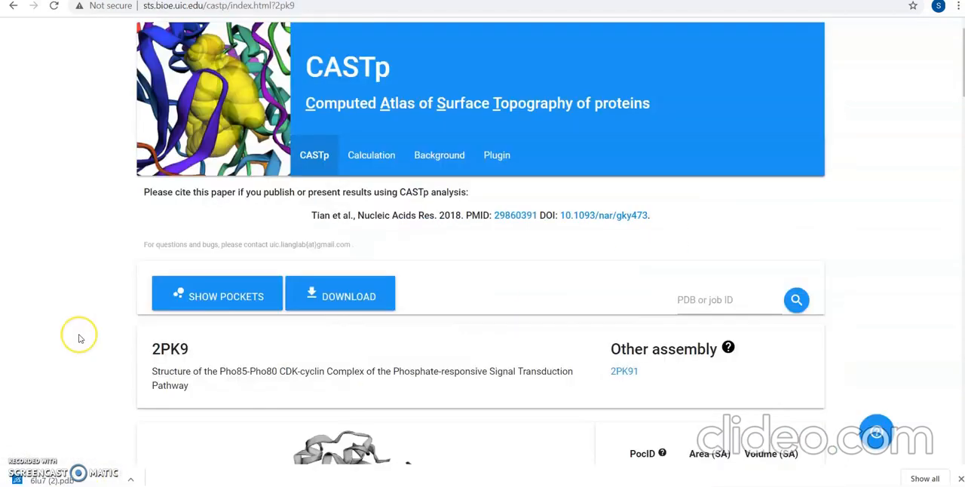
pyautogui.moveTo(498, 315)
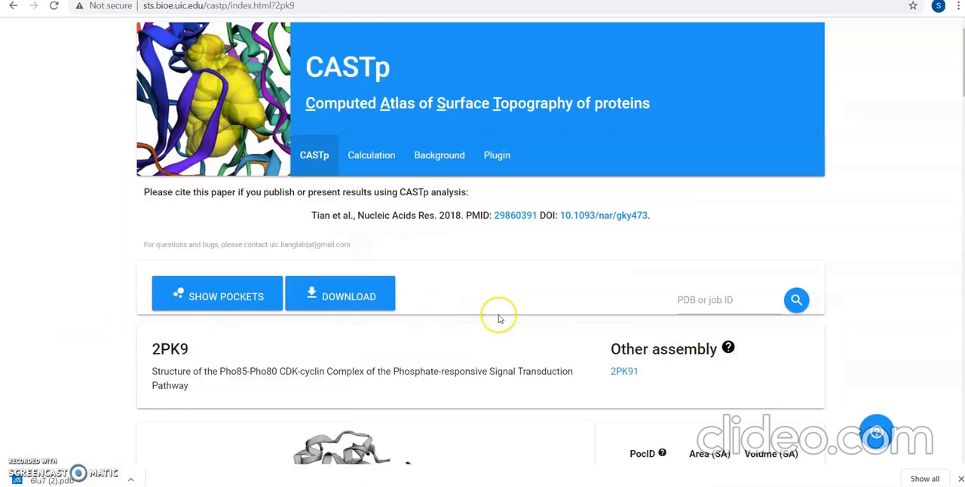
pyautogui.moveTo(442, 253)
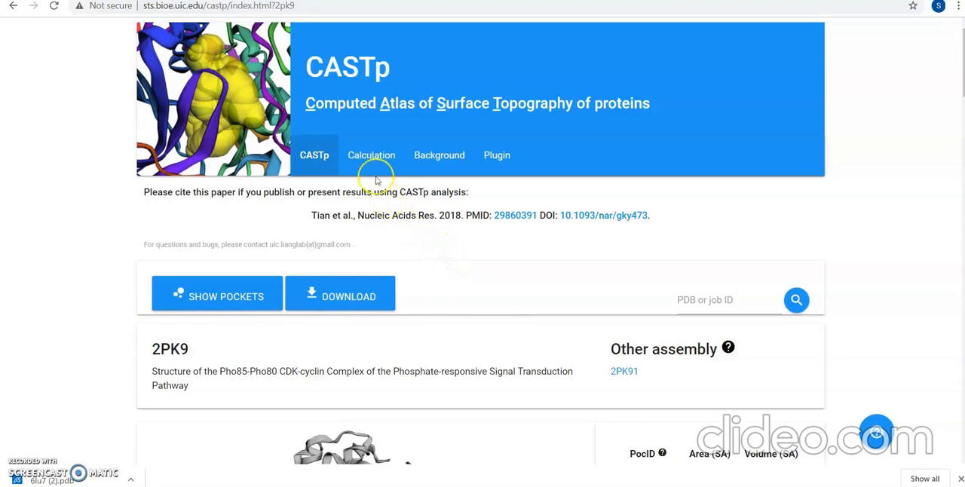
pyautogui.moveTo(372, 159)
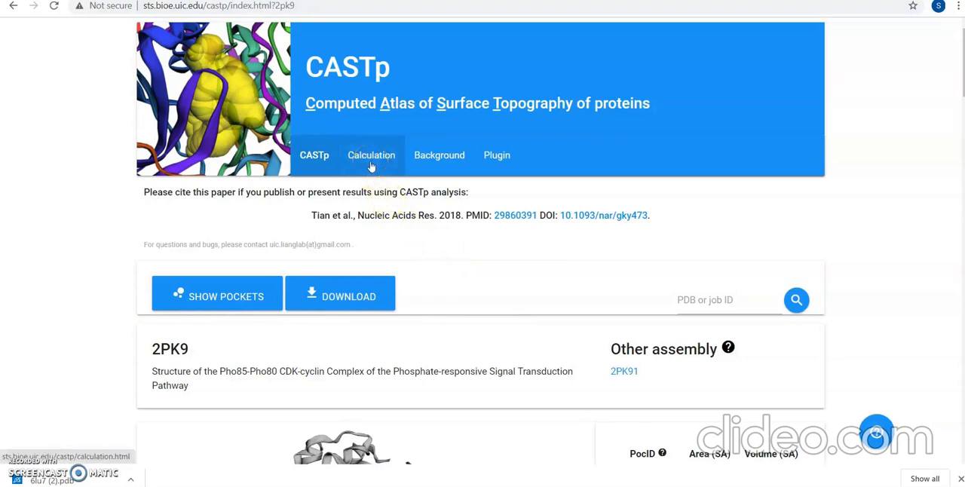
# - Upload 6lu7.pdb to CASTp Calculation with the default 1.4 Å probe radius and submit
pyautogui.click(371, 155)
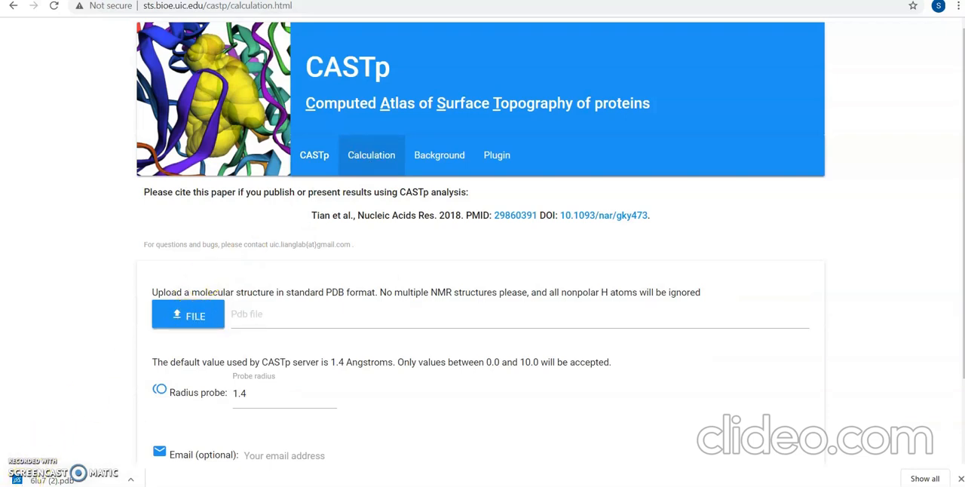
pyautogui.click(188, 314)
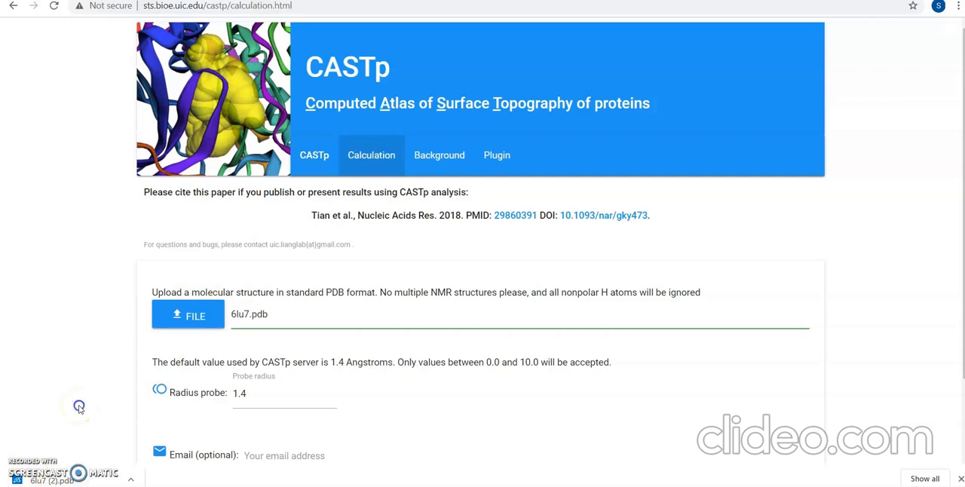
pyautogui.scroll(-3)
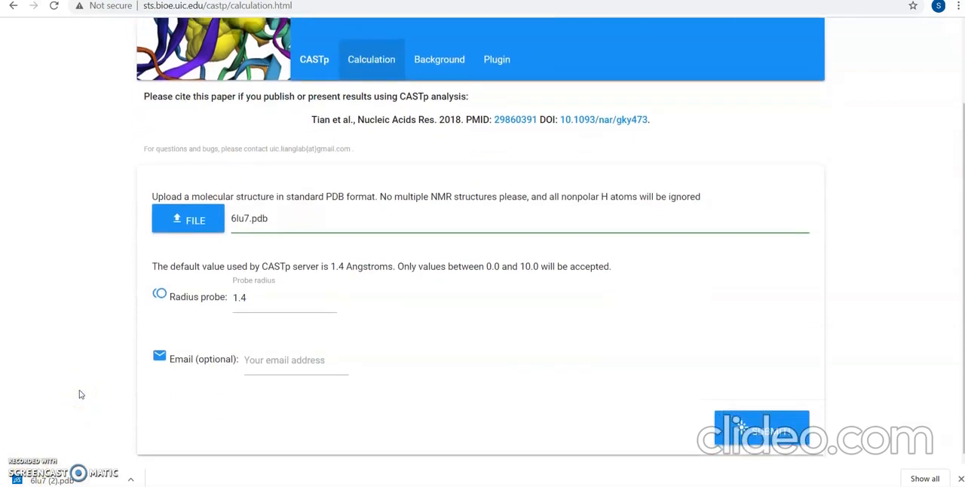
pyautogui.moveTo(193, 398)
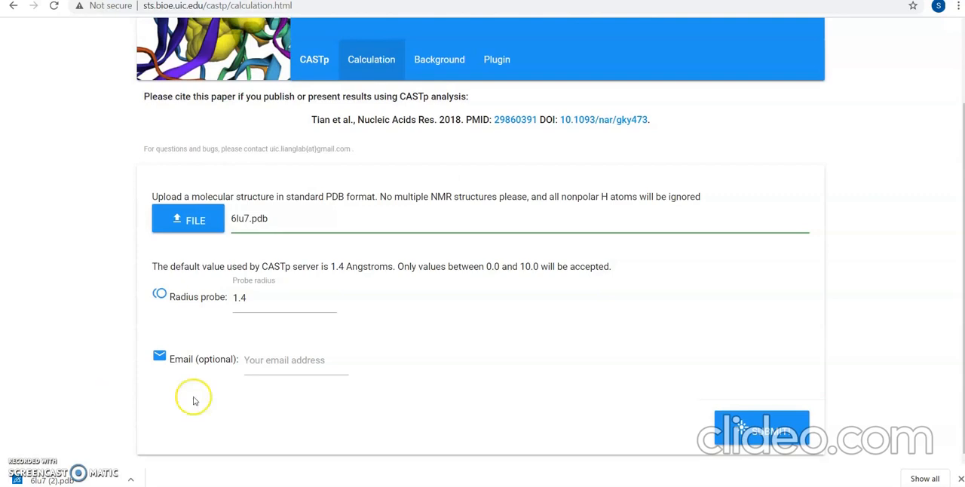
pyautogui.moveTo(641, 428)
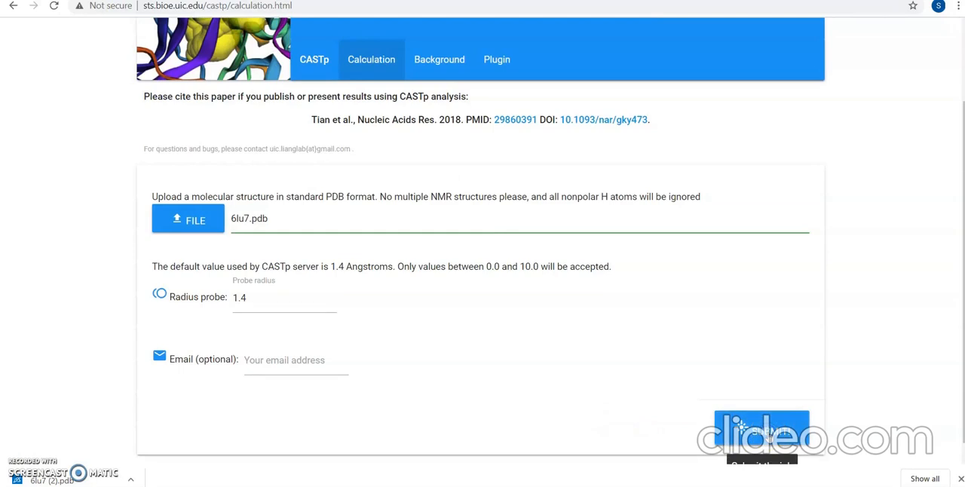
pyautogui.click(762, 438)
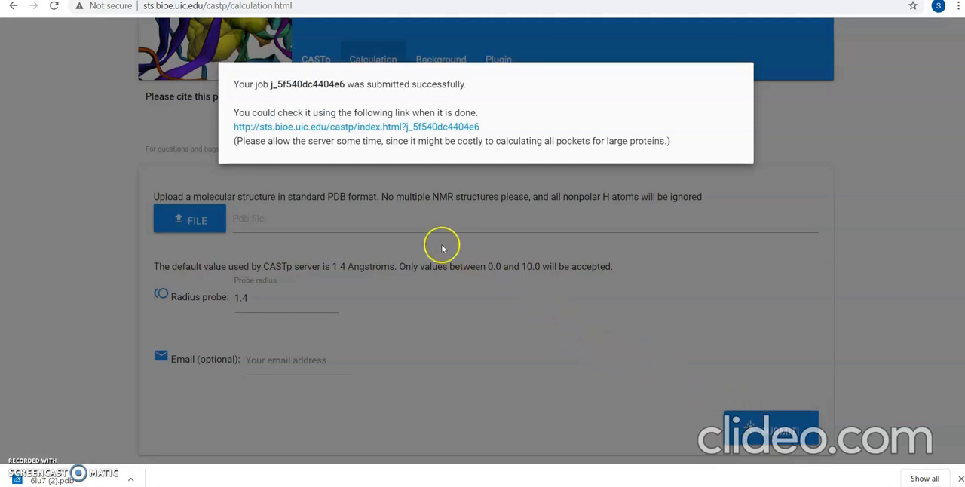
pyautogui.moveTo(385, 135)
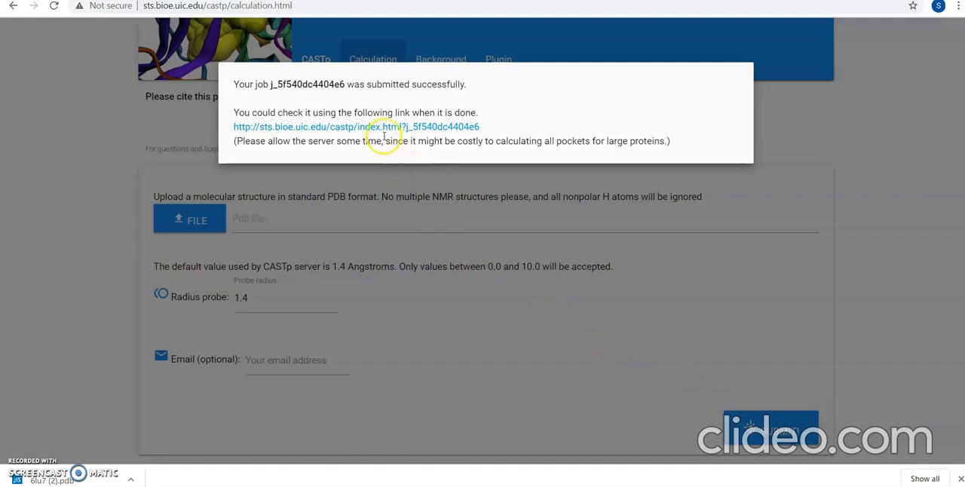
pyautogui.click(382, 127)
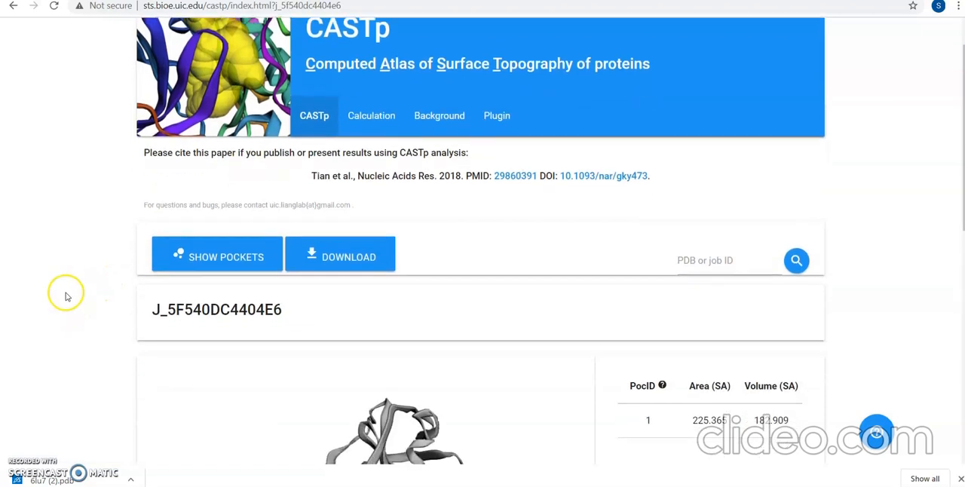
pyautogui.scroll(-3)
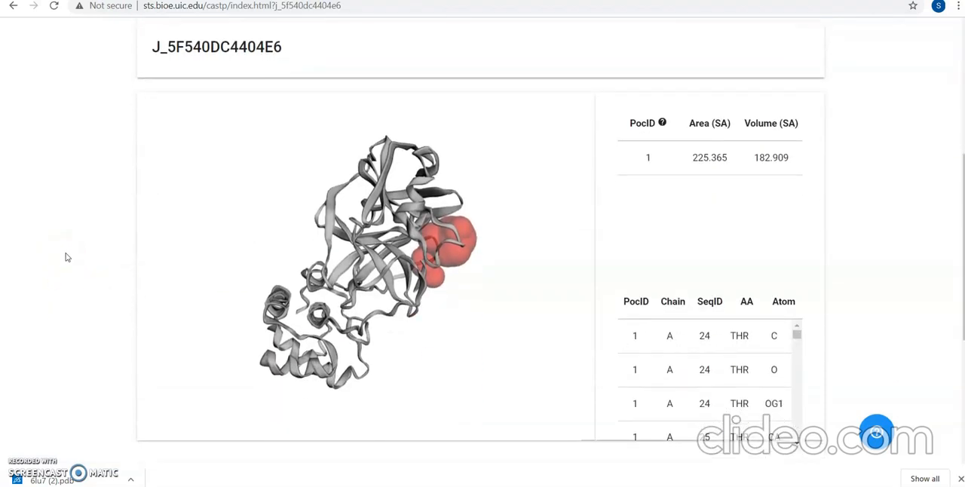
pyautogui.moveTo(864, 278)
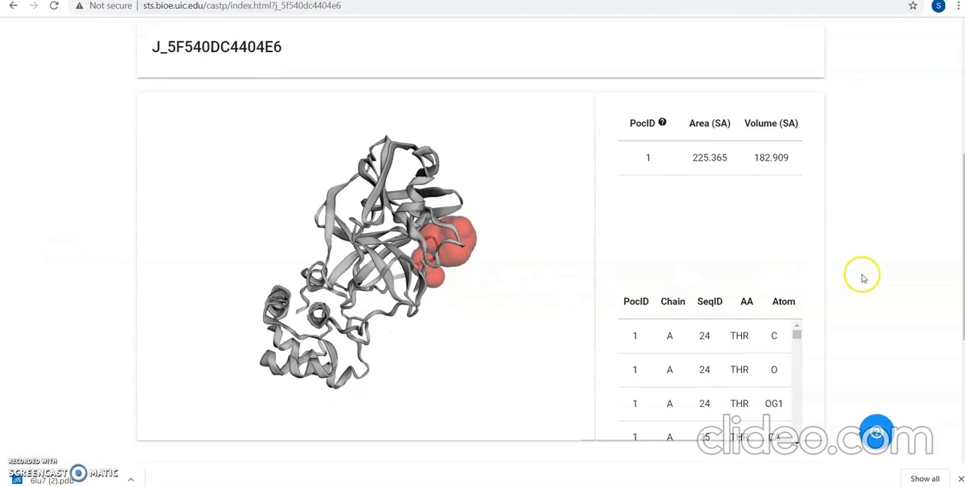
pyautogui.scroll(-3)
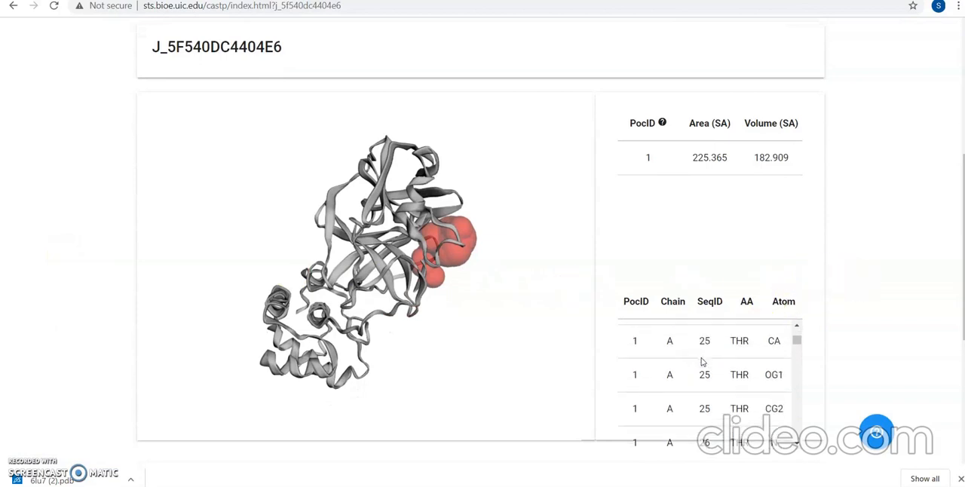
pyautogui.scroll(-3)
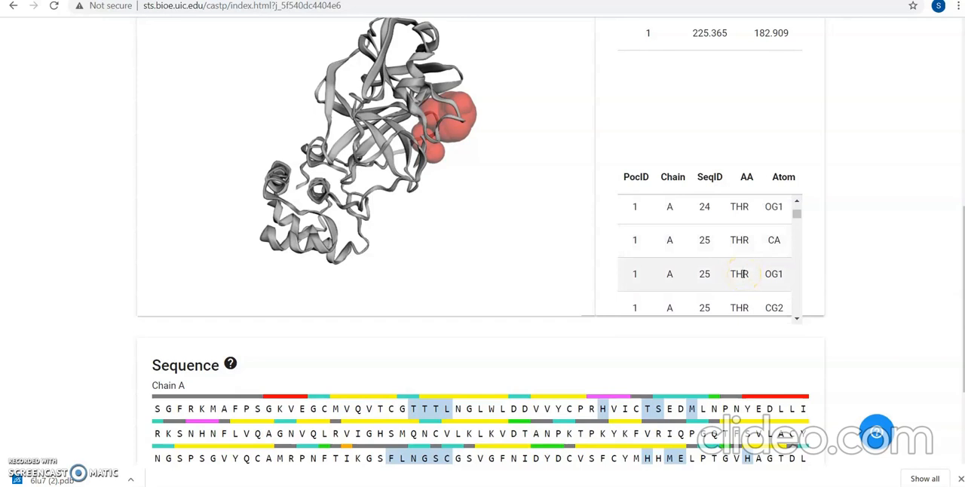
pyautogui.scroll(-3)
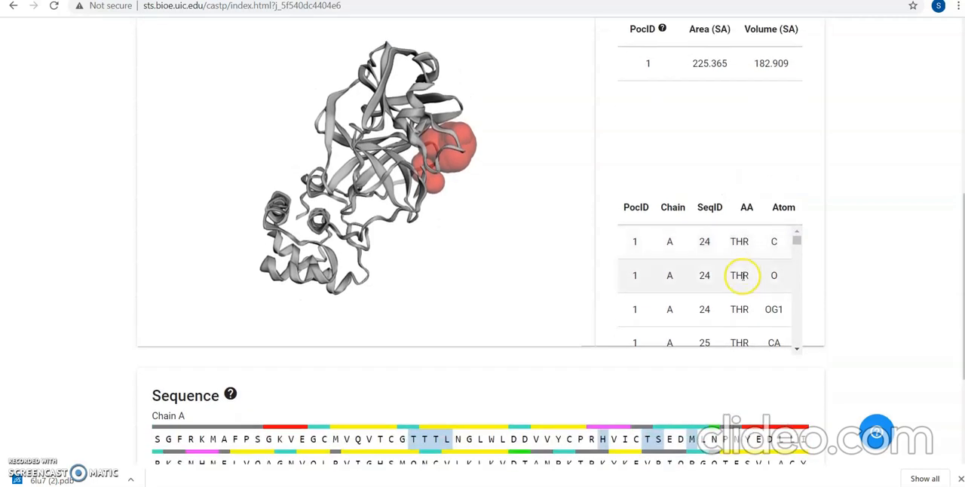
pyautogui.scroll(-3)
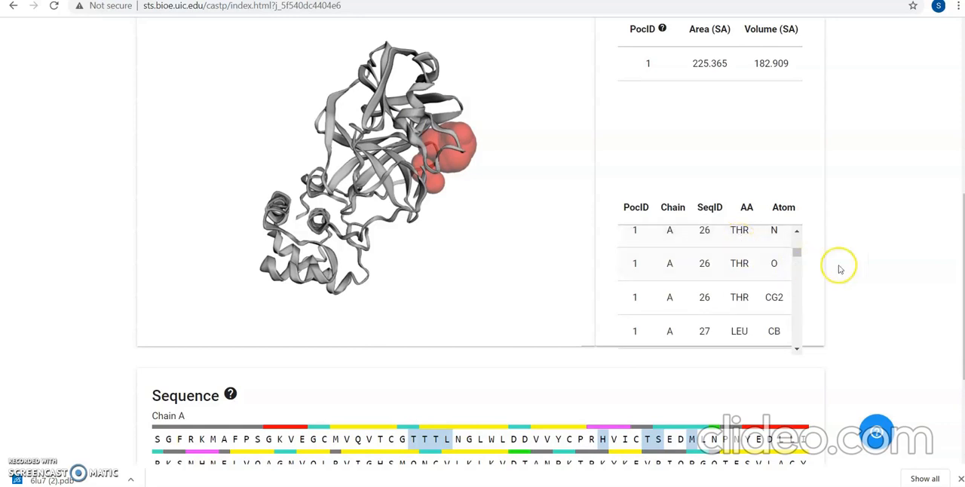
pyautogui.scroll(-3)
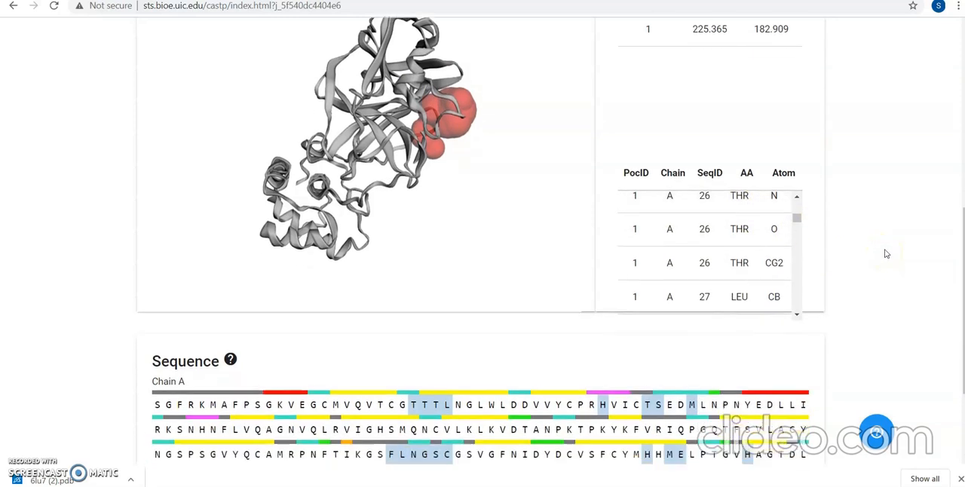
pyautogui.scroll(-3)
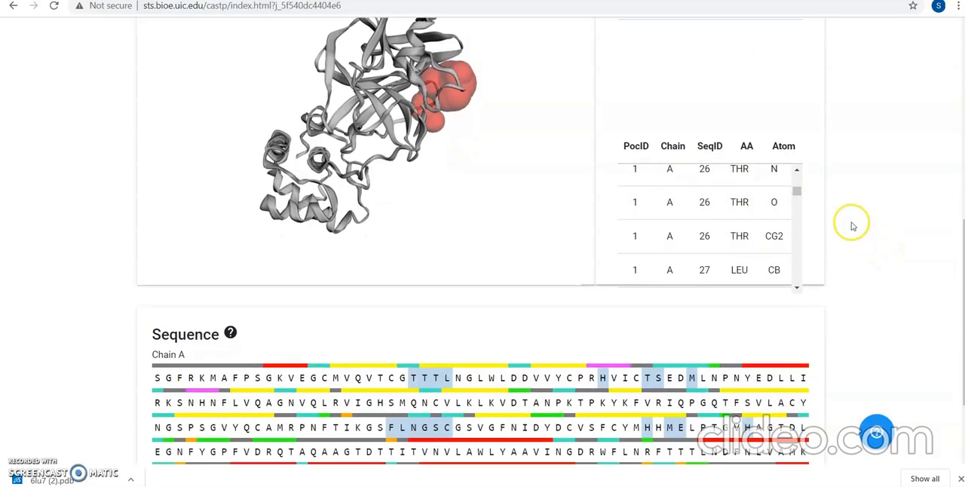
pyautogui.moveTo(798, 192)
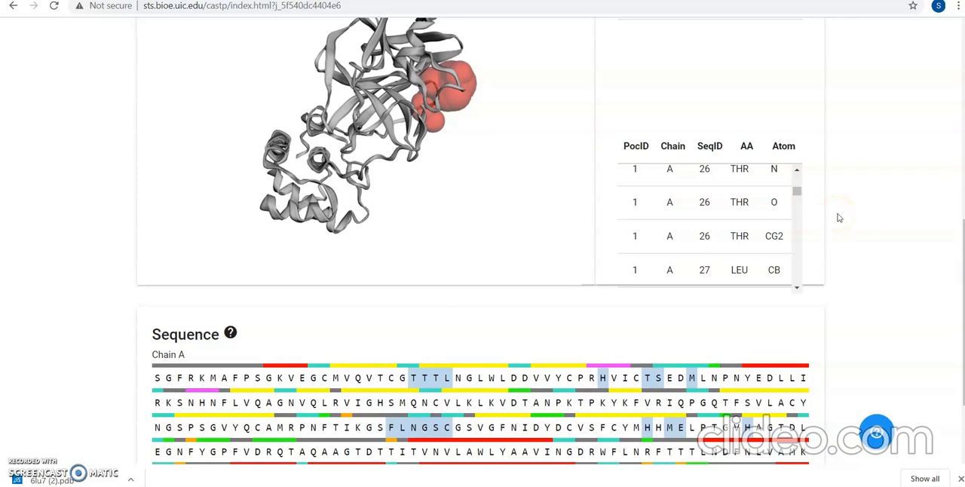
pyautogui.moveTo(832, 245)
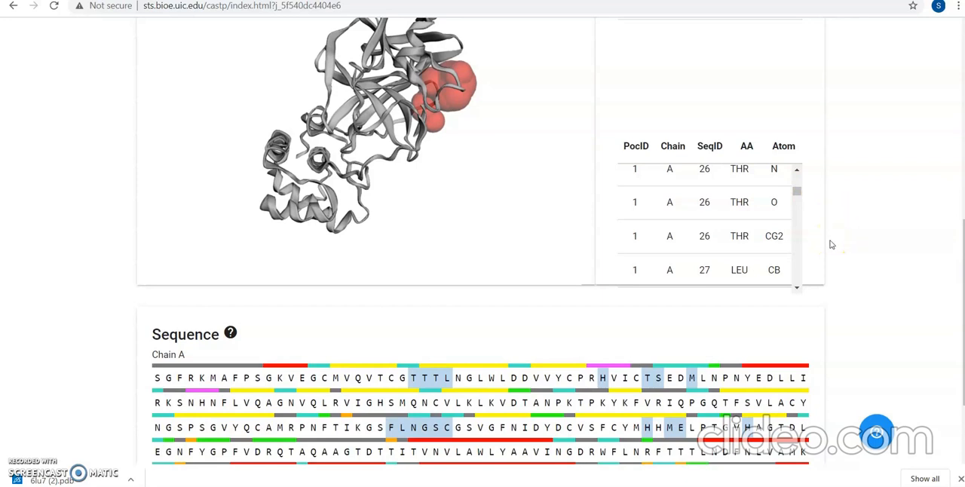
pyautogui.scroll(-3)
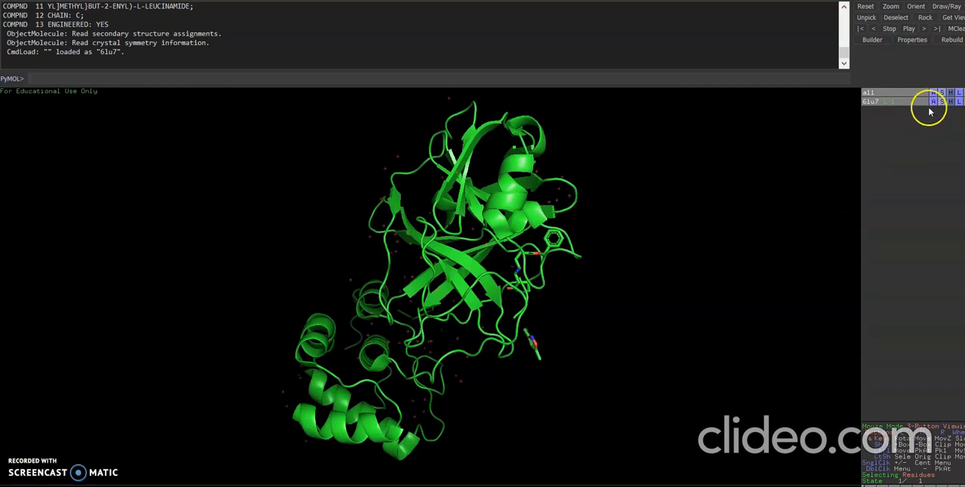
# - Remove water molecules from the 6lu7 object through its Action menu
pyautogui.click(934, 101)
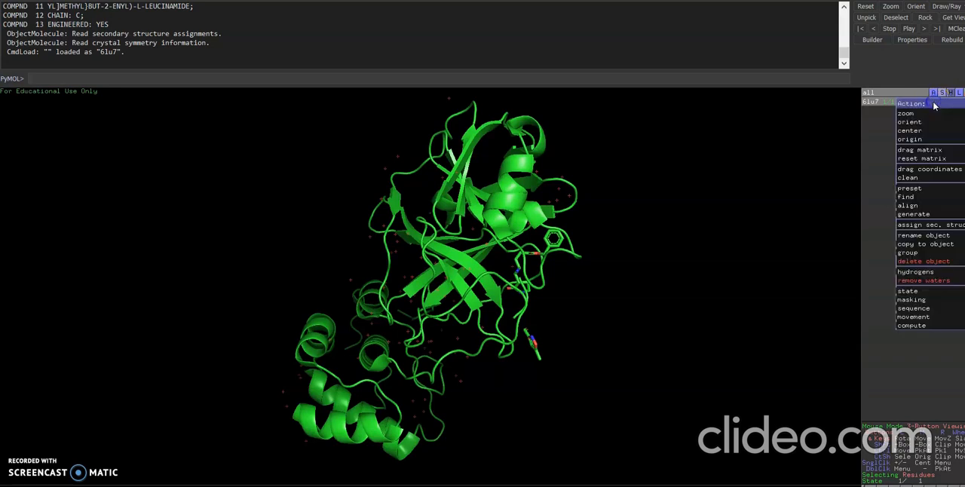
pyautogui.moveTo(915, 272)
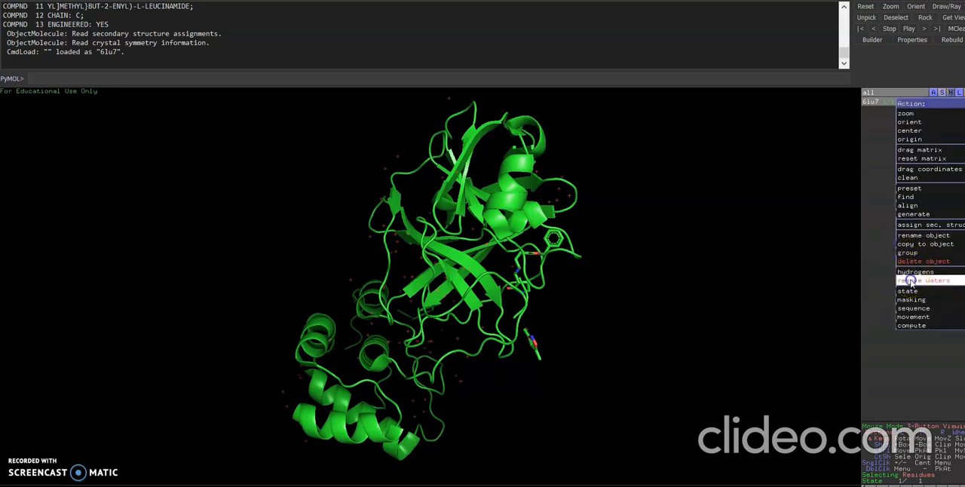
pyautogui.click(923, 280)
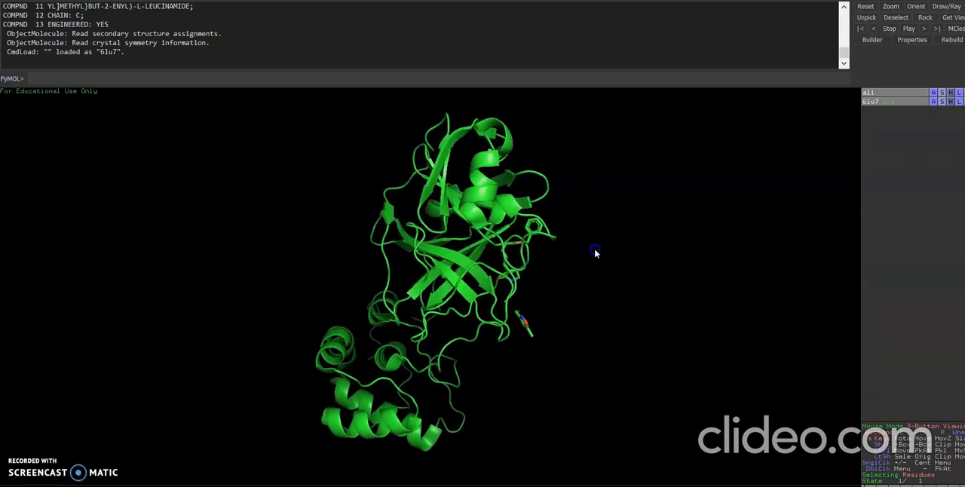
# - Apply the ligand sites preset to 6lu7, showing the inhibitor pocket with polar contacts
pyautogui.moveTo(596, 253); pyautogui.dragTo(566, 265)
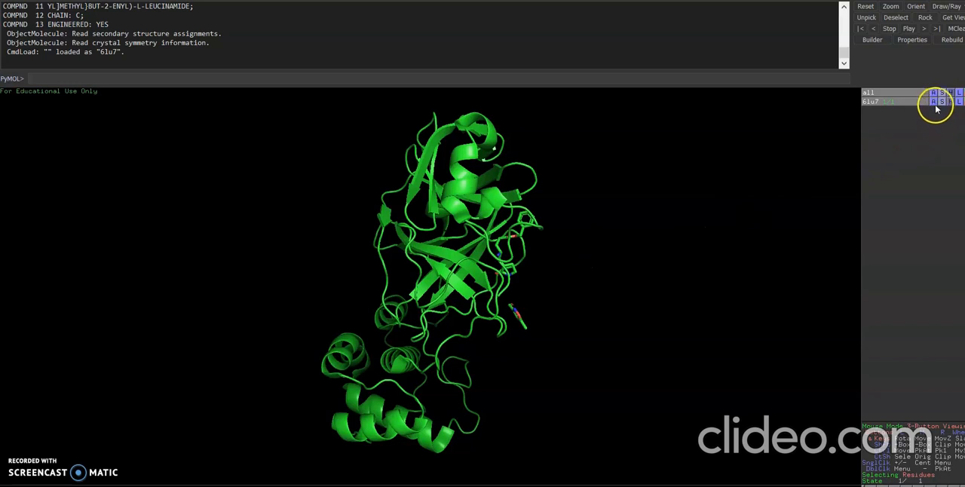
pyautogui.click(934, 102)
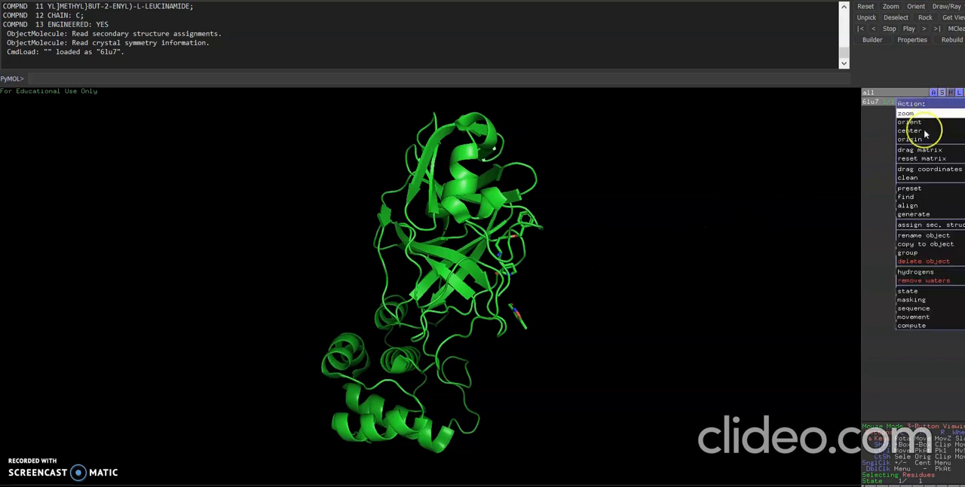
pyautogui.click(909, 188)
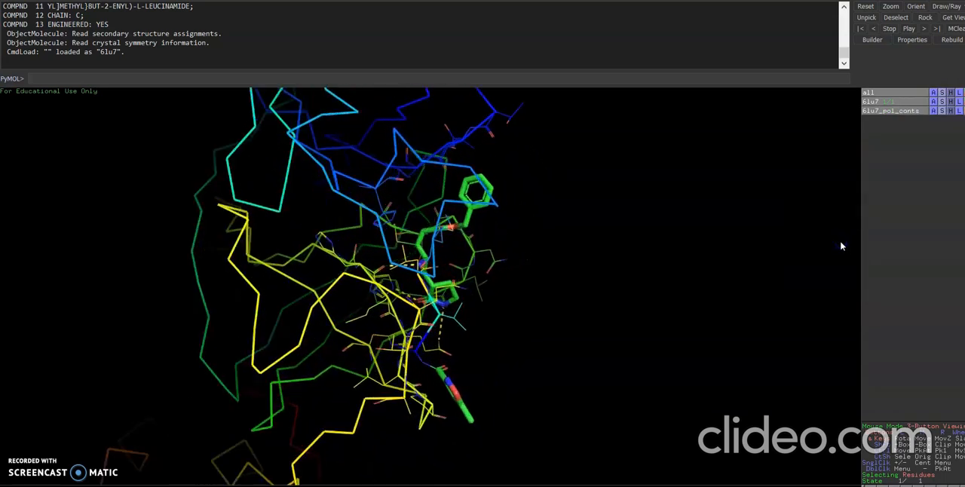
pyautogui.moveTo(843, 247); pyautogui.dragTo(614, 285)
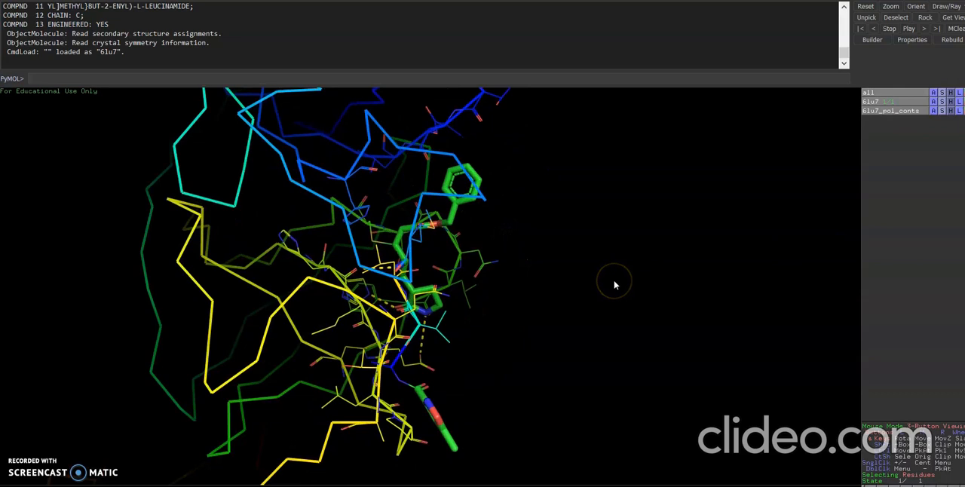
pyautogui.moveTo(615, 285)
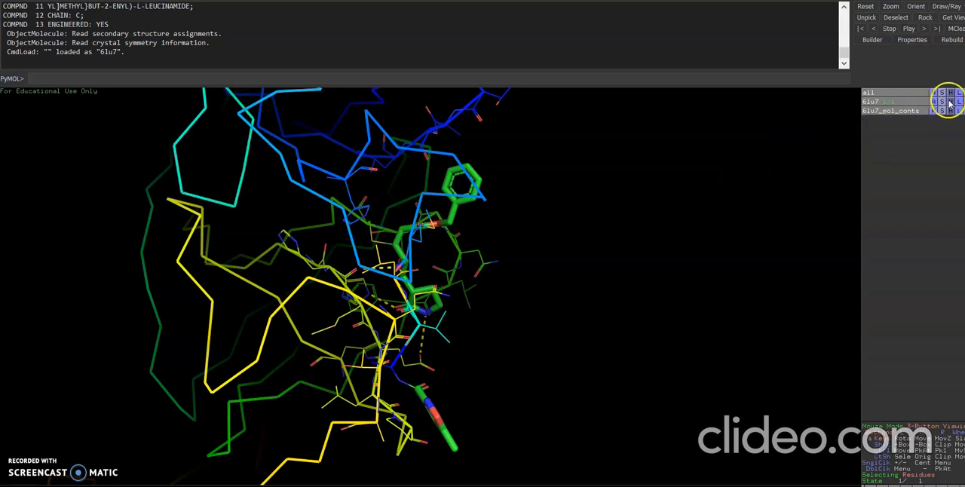
# - Hide the 6lu7 cartoon and select pocket residues MET49 and GLN189
pyautogui.click(948, 93)
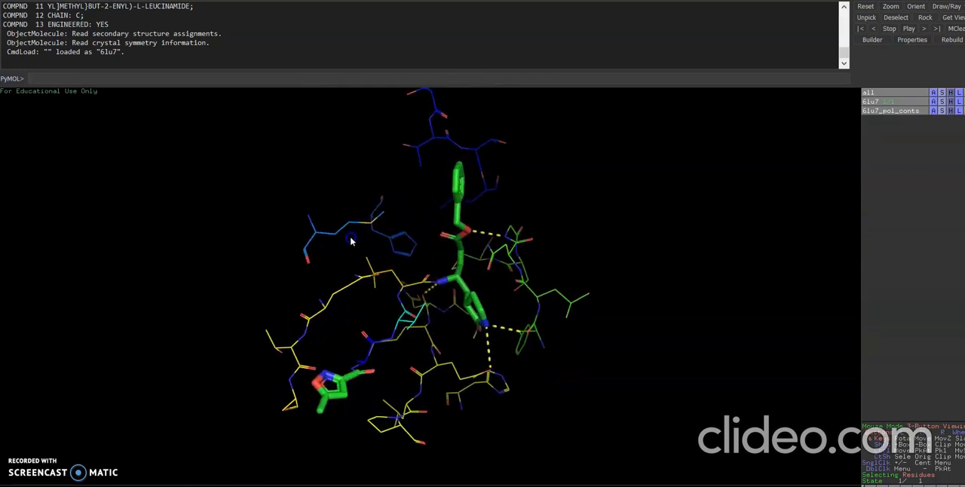
pyautogui.moveTo(350, 241); pyautogui.dragTo(316, 244)
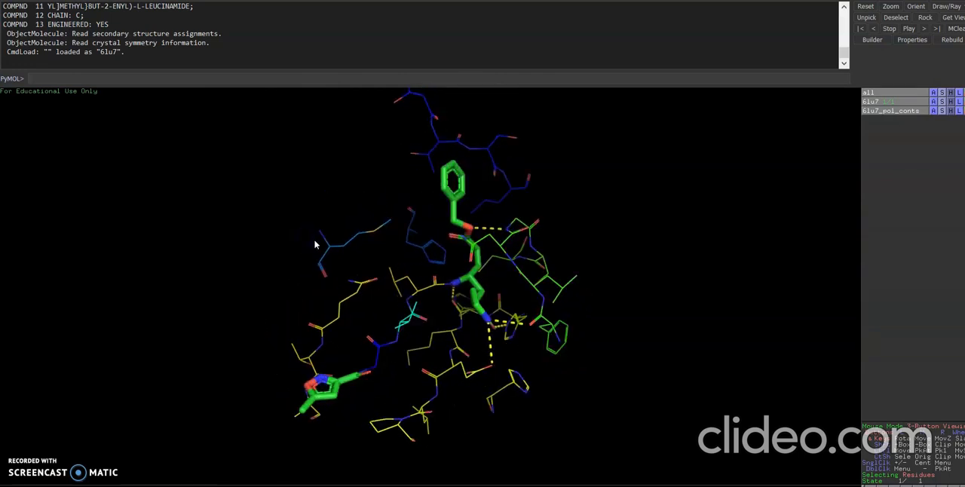
pyautogui.click(328, 249)
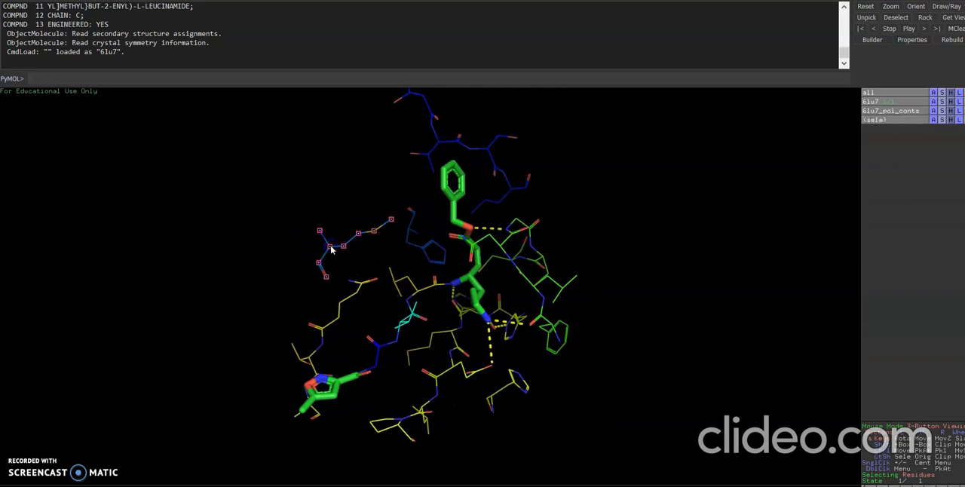
pyautogui.click(340, 306)
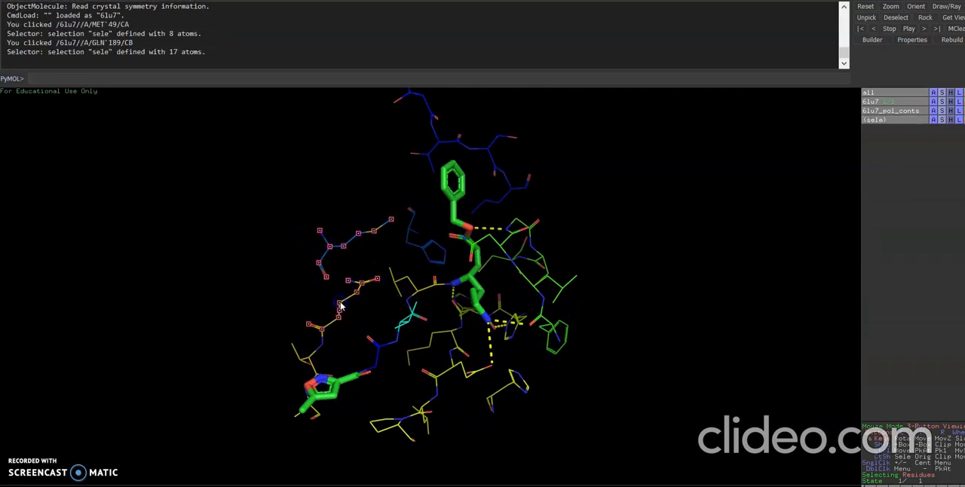
# - Add ALA2, PRO168, SER144, PHE140 and HIS172 to the pocket selection
pyautogui.click(399, 407)
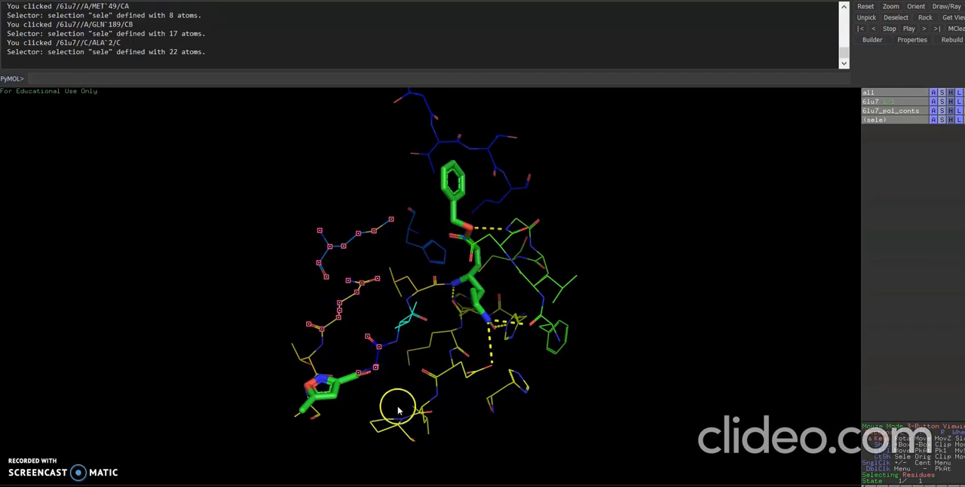
pyautogui.click(441, 384)
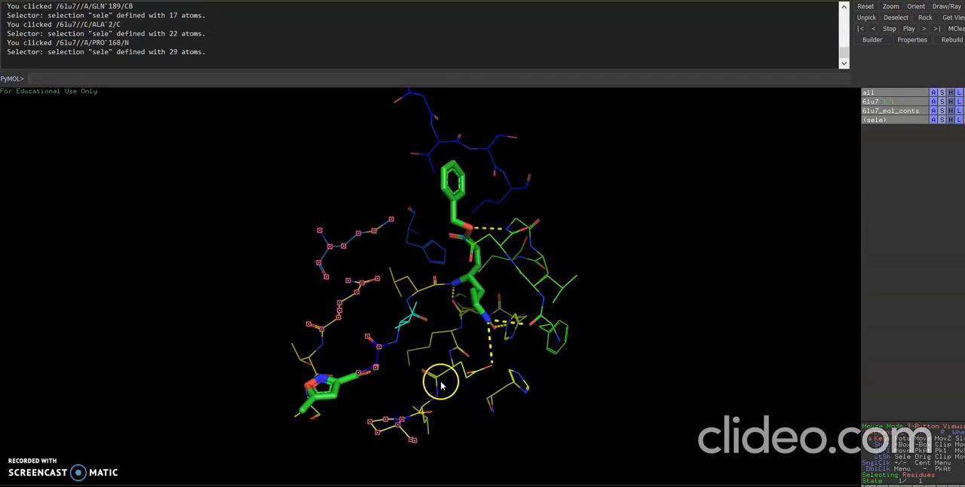
pyautogui.click(452, 336)
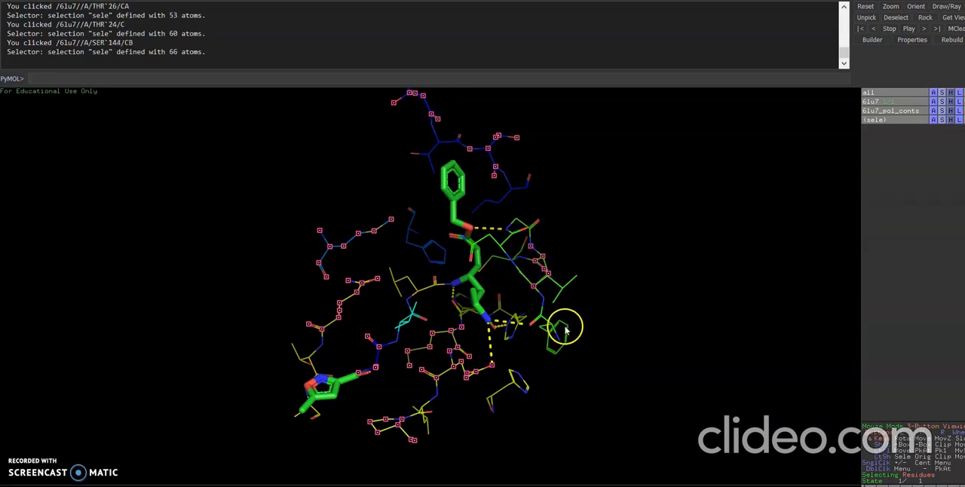
pyautogui.click(566, 328)
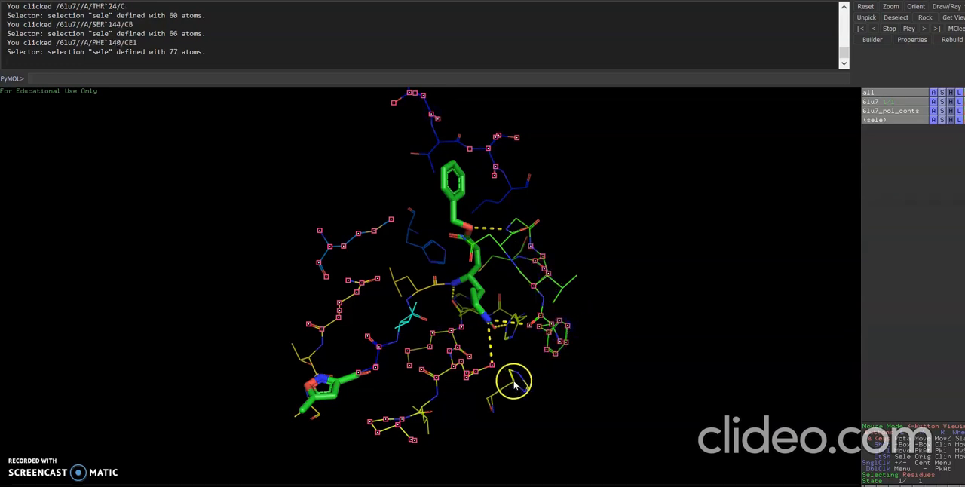
pyautogui.click(516, 381)
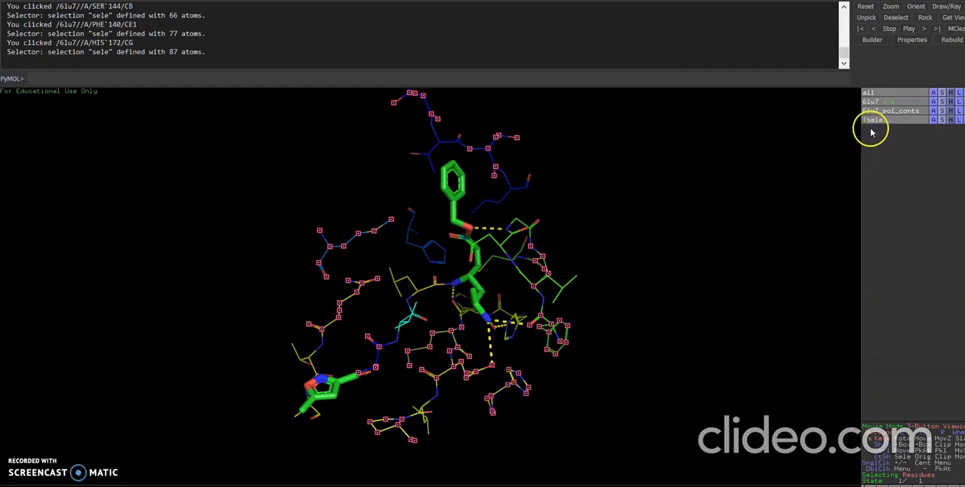
pyautogui.click(872, 120)
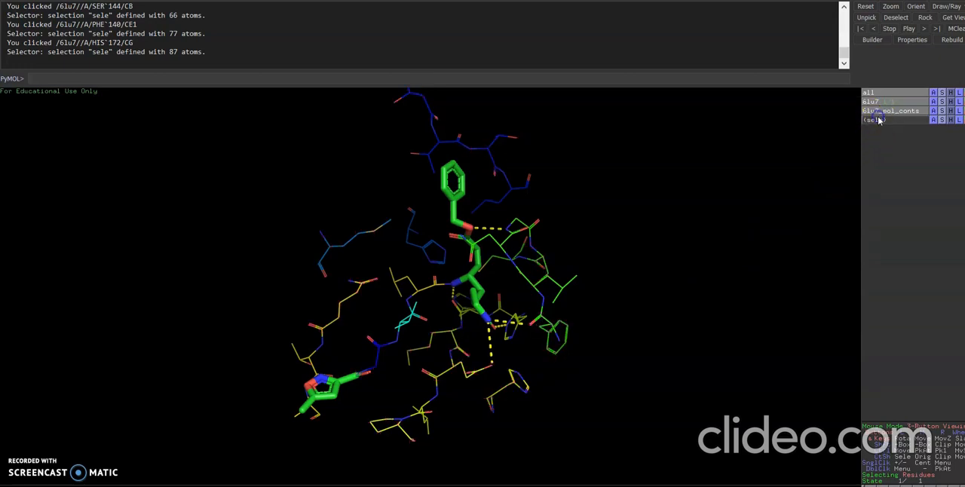
# - Label the selected residues by name and number, e.g. MET49, GLN189, HIS172
pyautogui.click(875, 120)
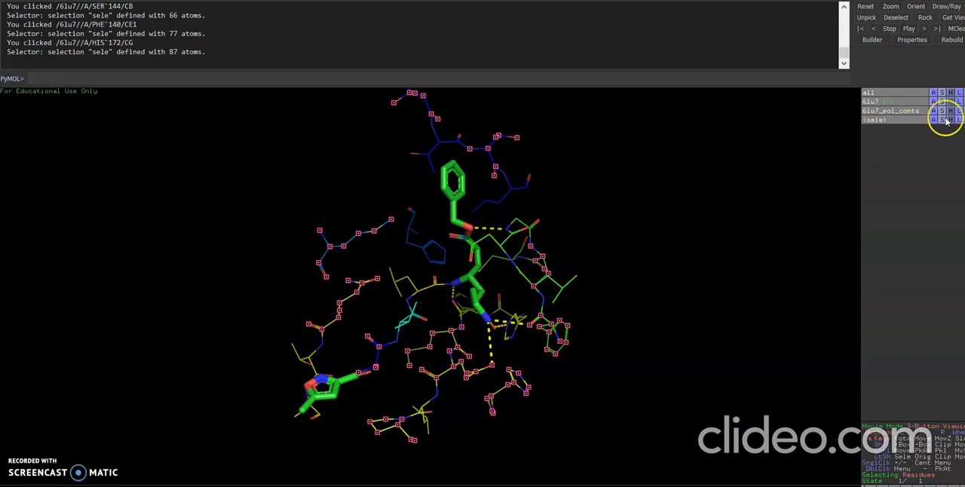
pyautogui.click(951, 119)
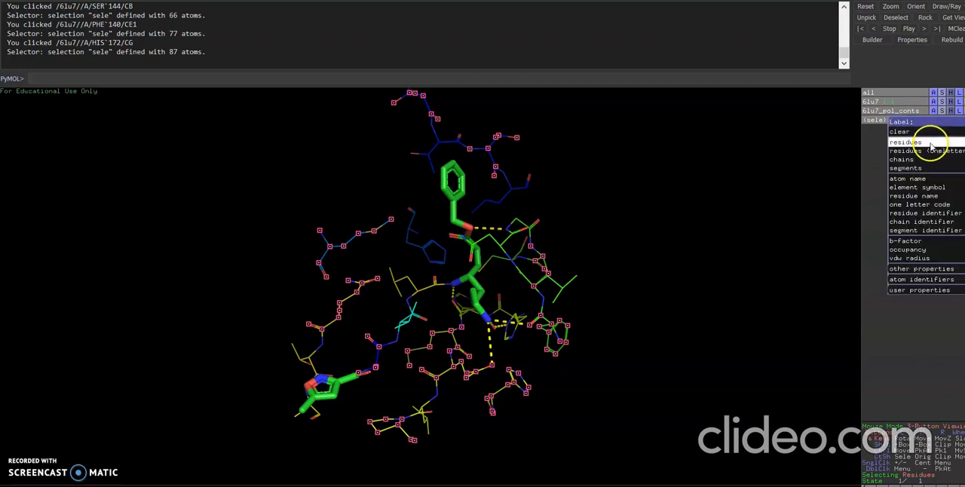
pyautogui.click(905, 142)
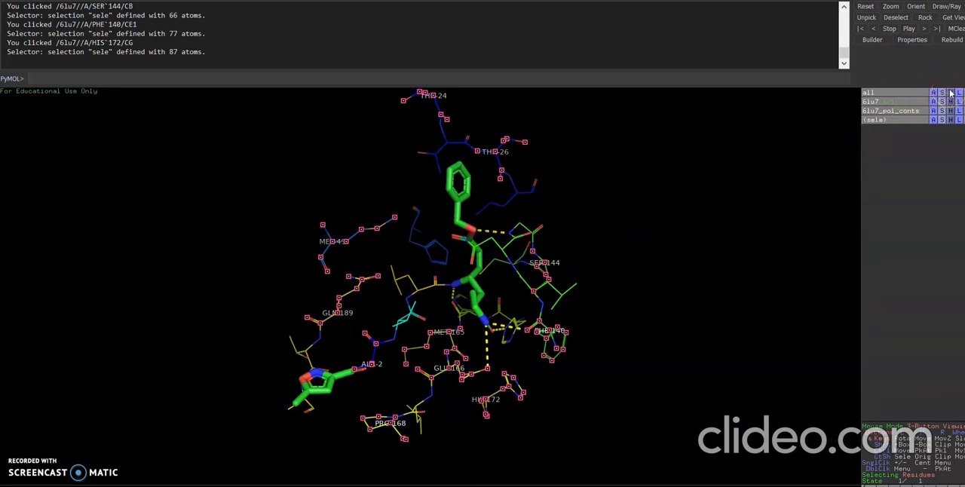
# - Hide all representations, keeping residue labels like THR-24, MET-49, PHE-140, HIS-172
pyautogui.click(951, 92)
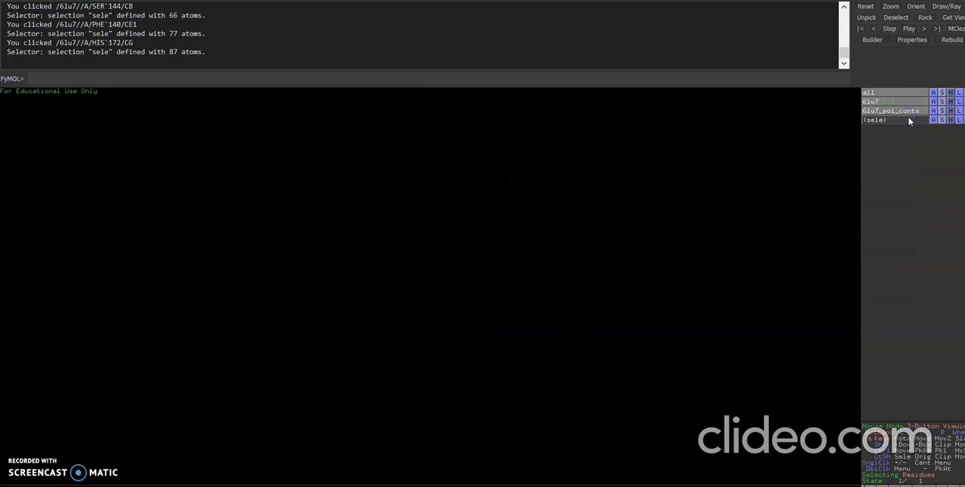
pyautogui.click(875, 119)
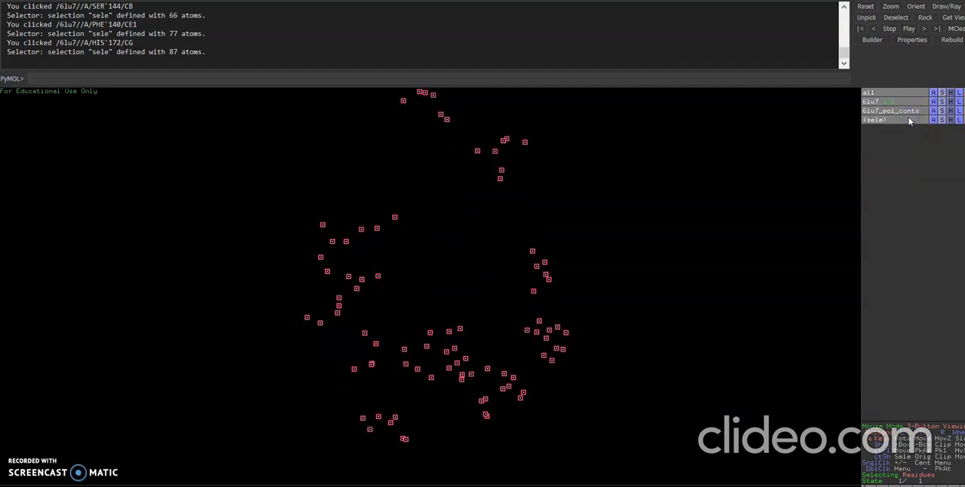
pyautogui.click(951, 120)
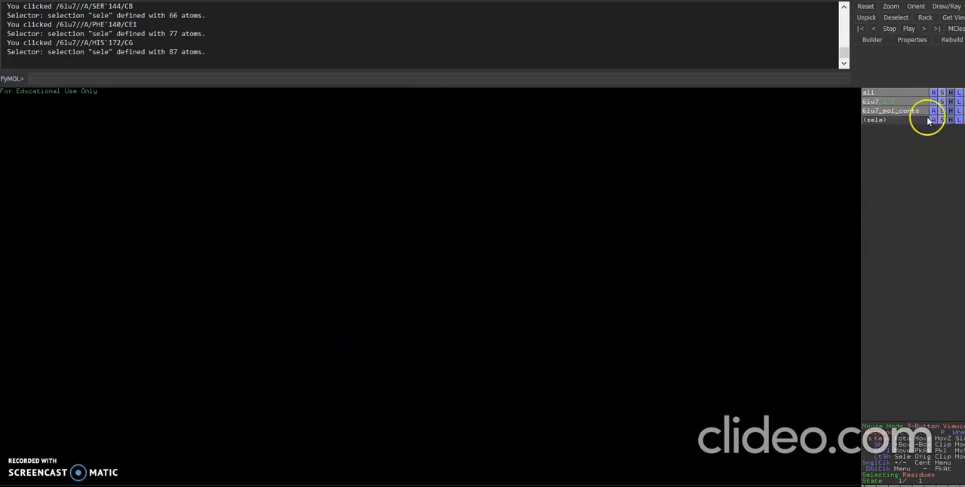
pyautogui.click(932, 120)
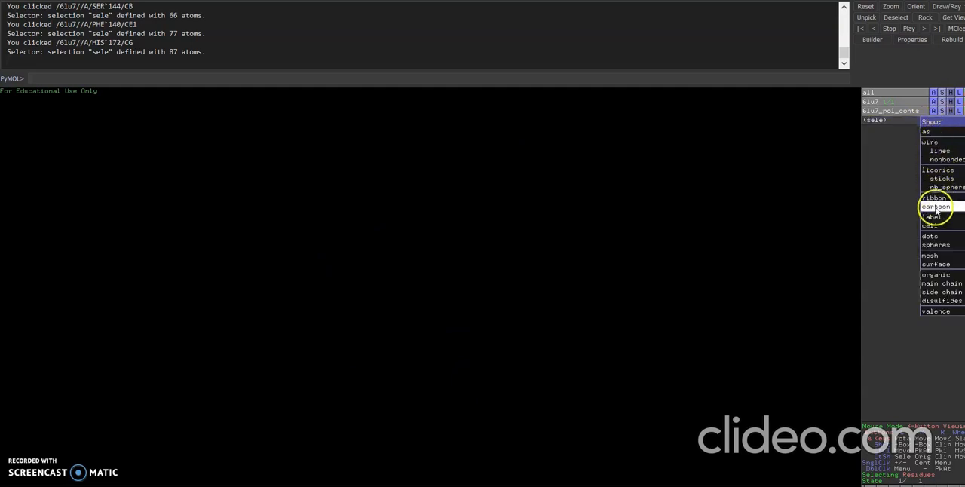
pyautogui.click(933, 217)
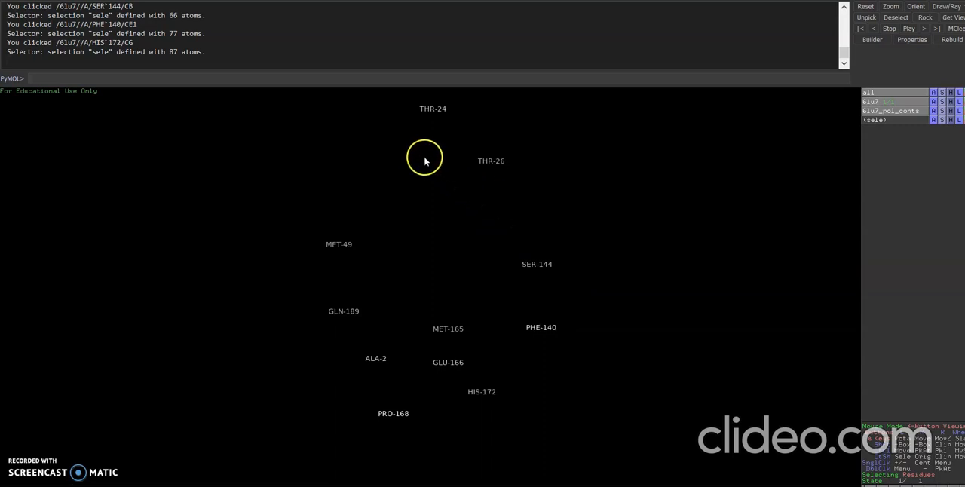
pyautogui.moveTo(651, 272)
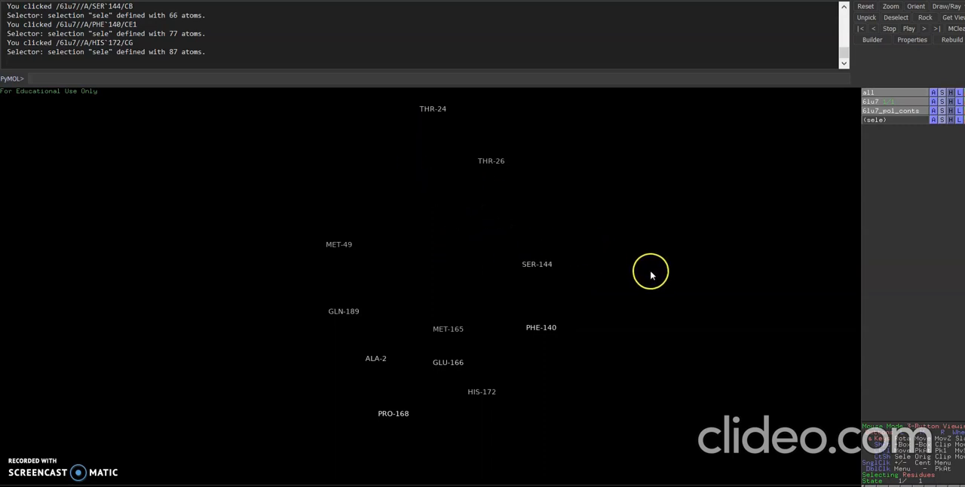
pyautogui.moveTo(103, 461)
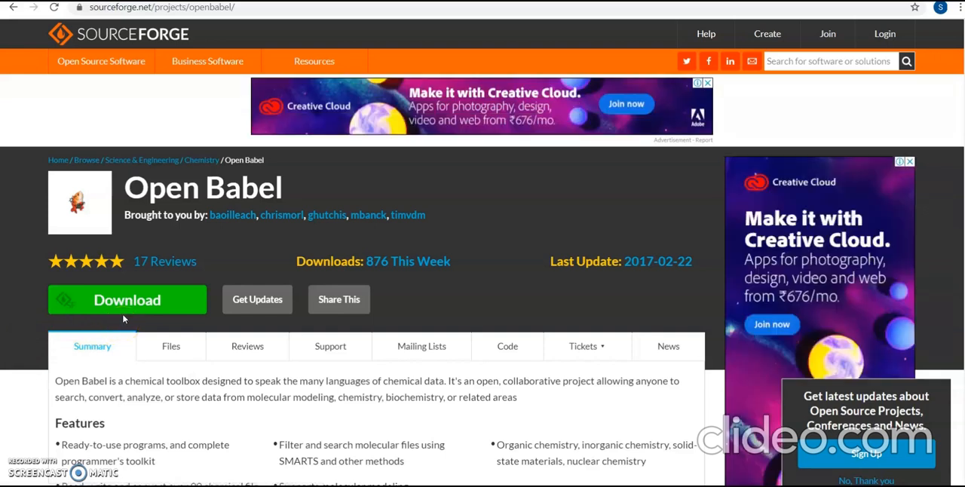
pyautogui.moveTo(127, 305)
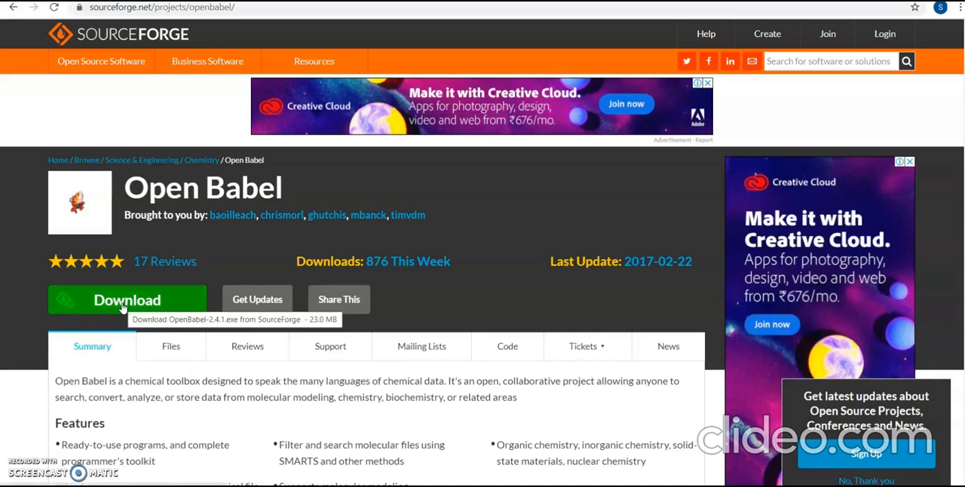
pyautogui.moveTo(10, 452)
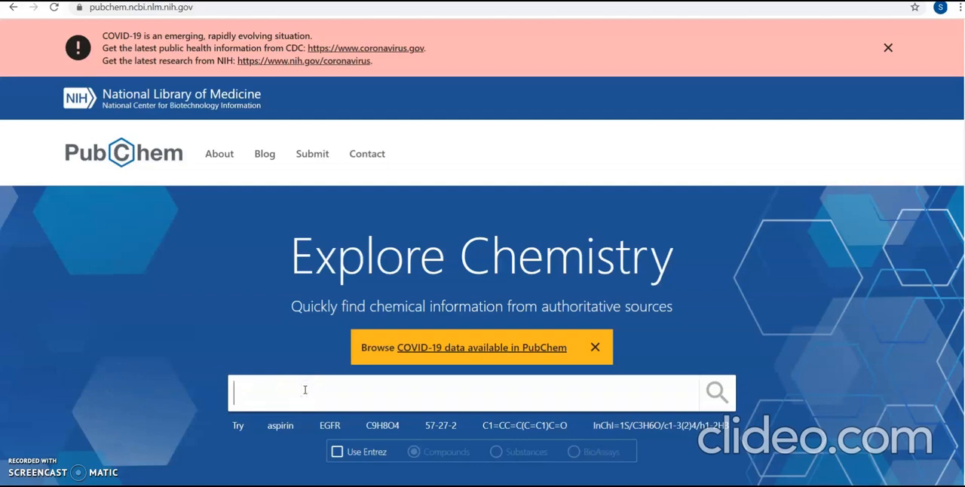
# - Search PubChem for amantadine and open its compound summary page
pyautogui.write('amantadine')
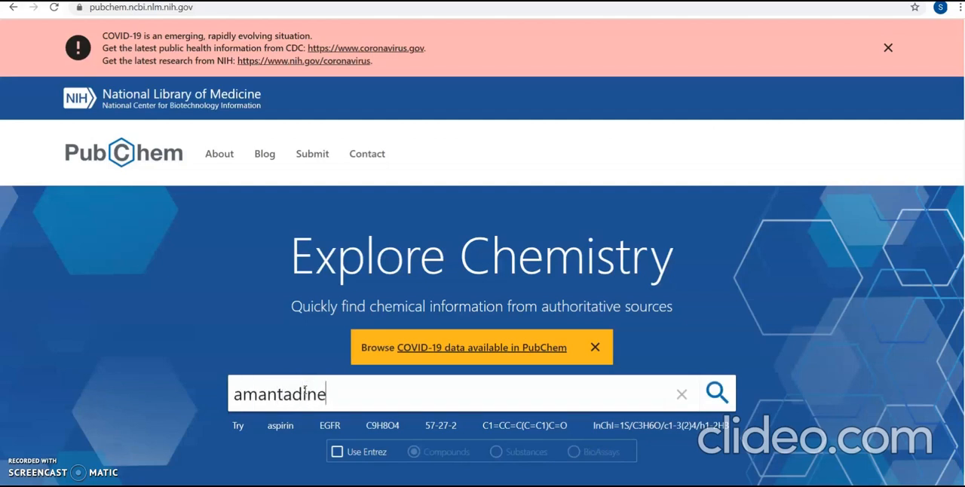
pyautogui.click(715, 393)
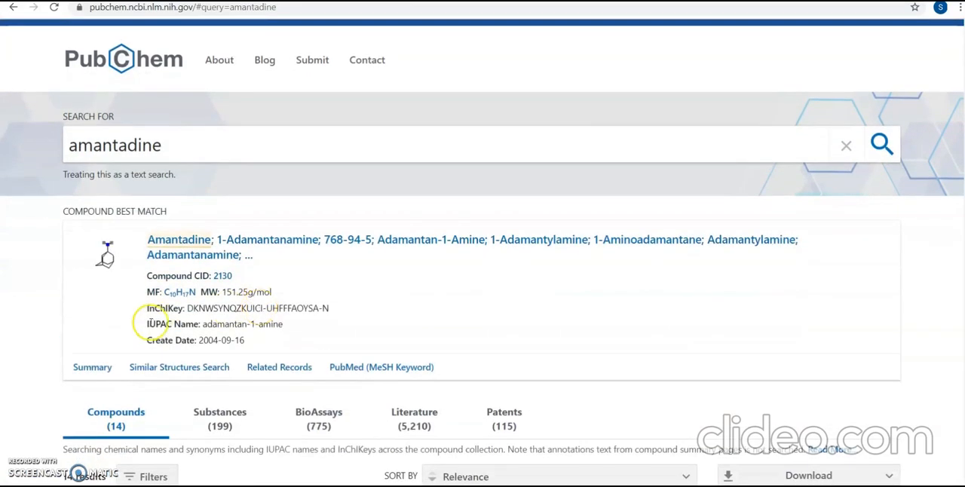
pyautogui.click(179, 240)
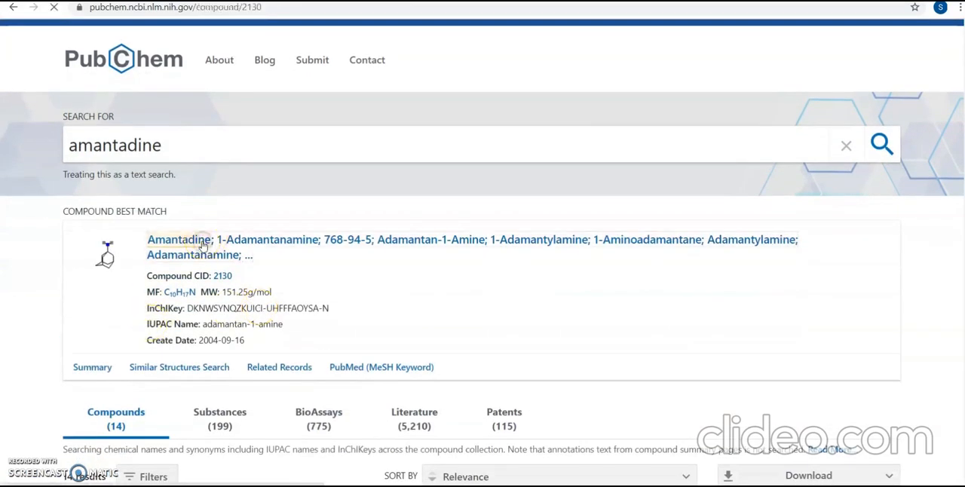
pyautogui.click(179, 240)
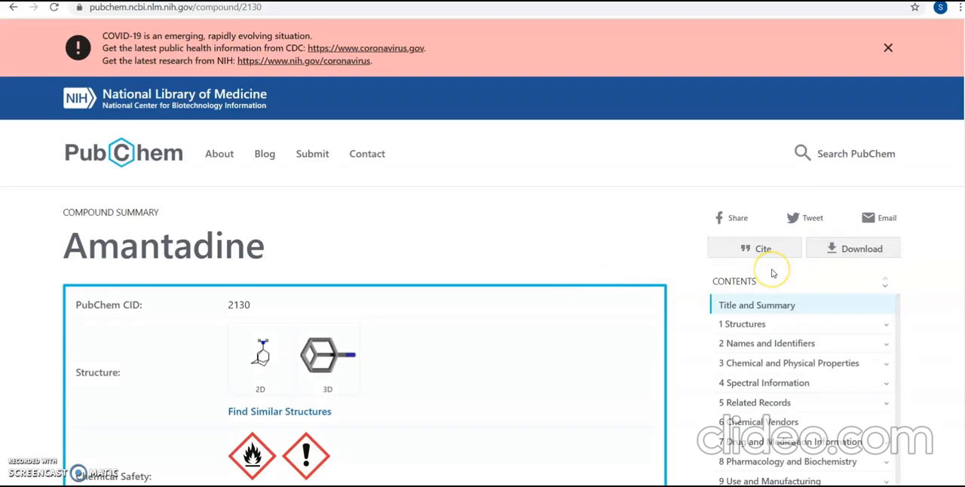
# - Download amantadine's 3D conformer as an SDF file
pyautogui.scroll(-3)
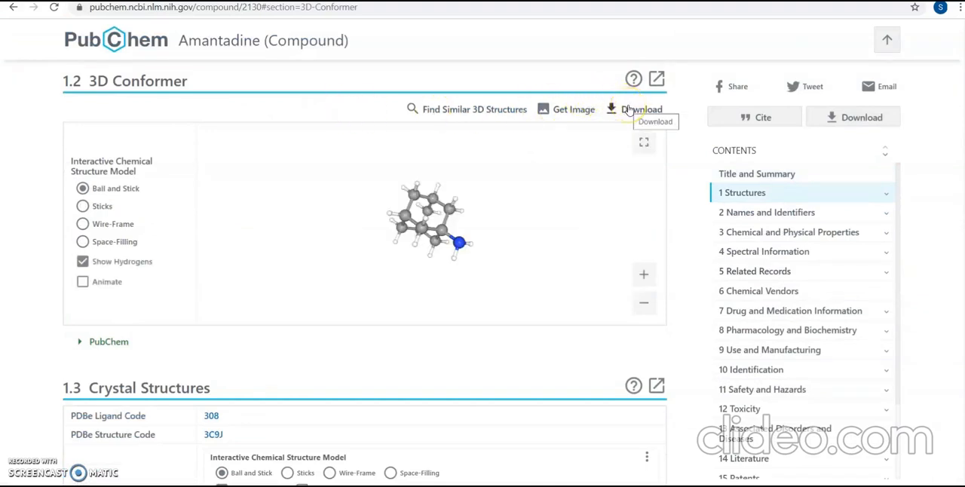
pyautogui.click(641, 110)
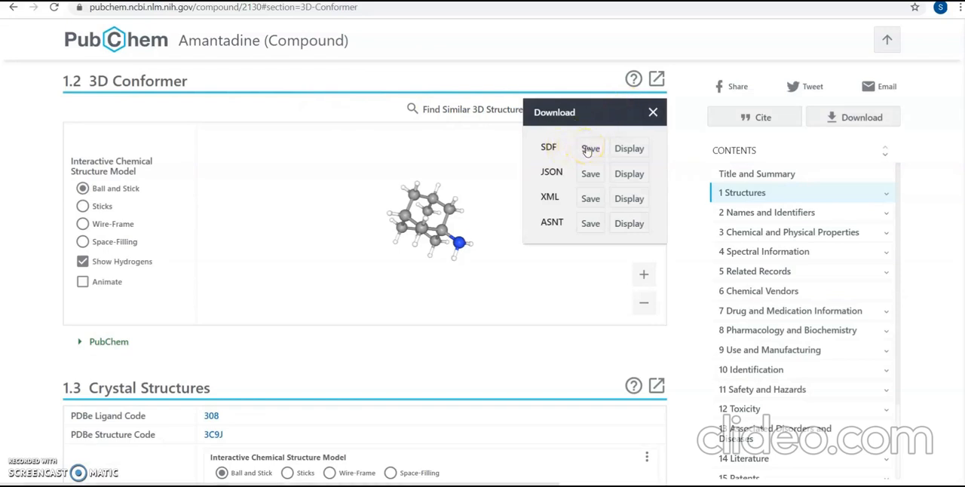
pyautogui.click(590, 148)
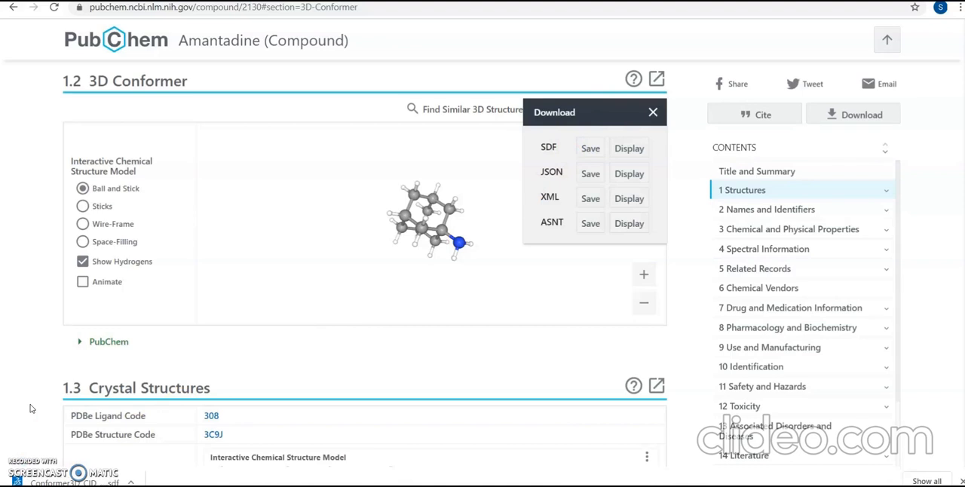
pyautogui.moveTo(19, 435)
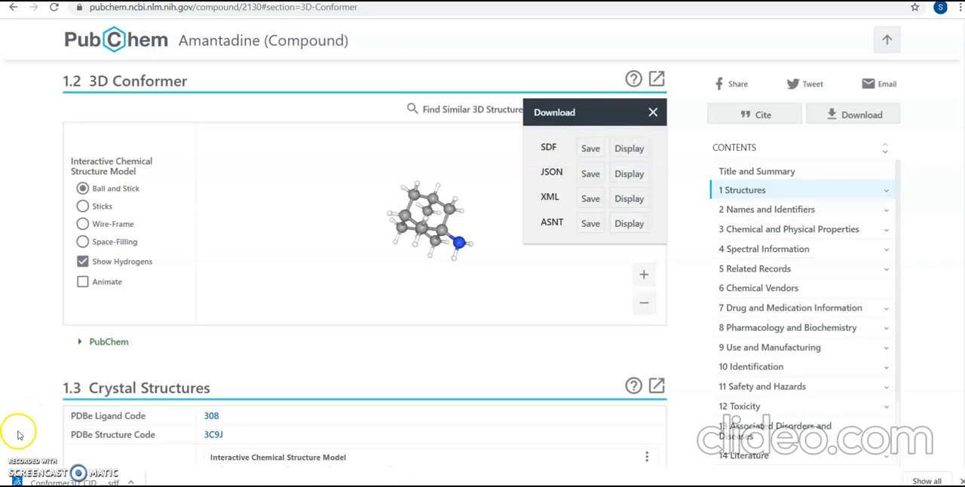
pyautogui.moveTo(18, 466)
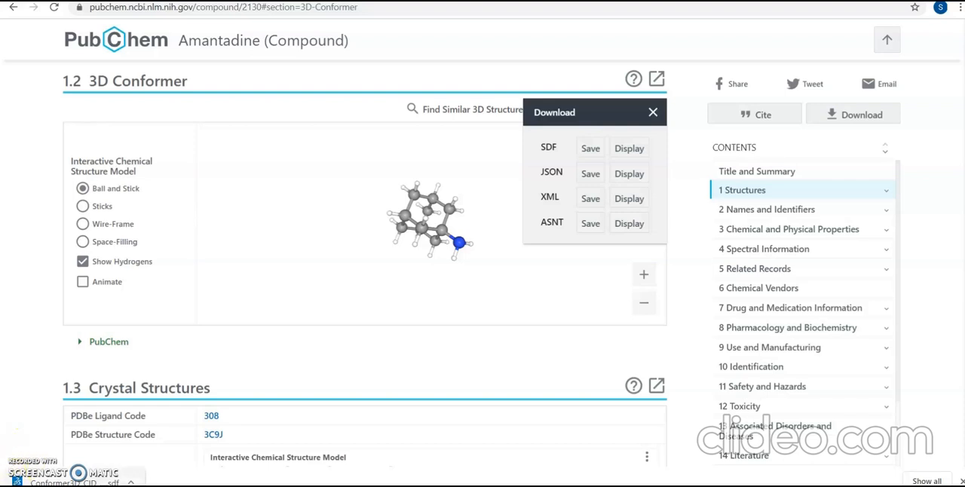
pyautogui.click(652, 111)
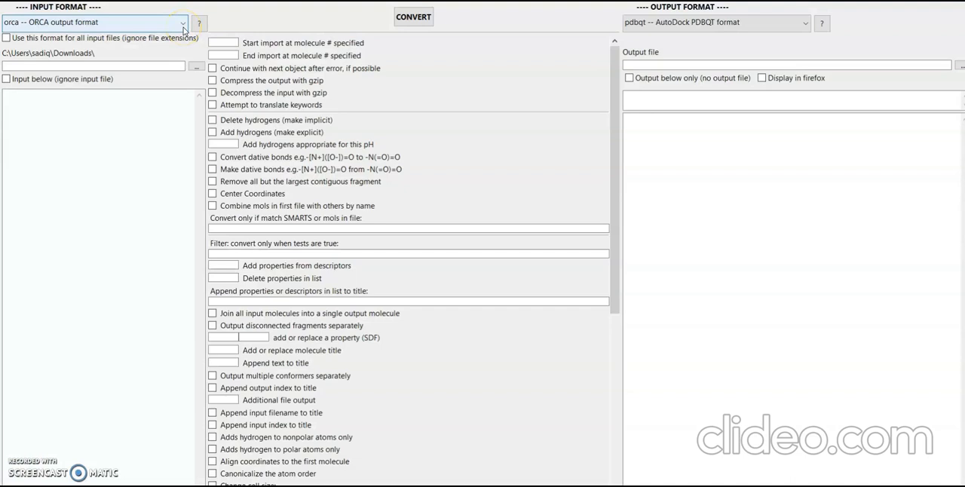
# - Choose 'sdf -- MDL MOL format' as input and load Conformer3D_CID_2130.sdf
pyautogui.click(182, 21)
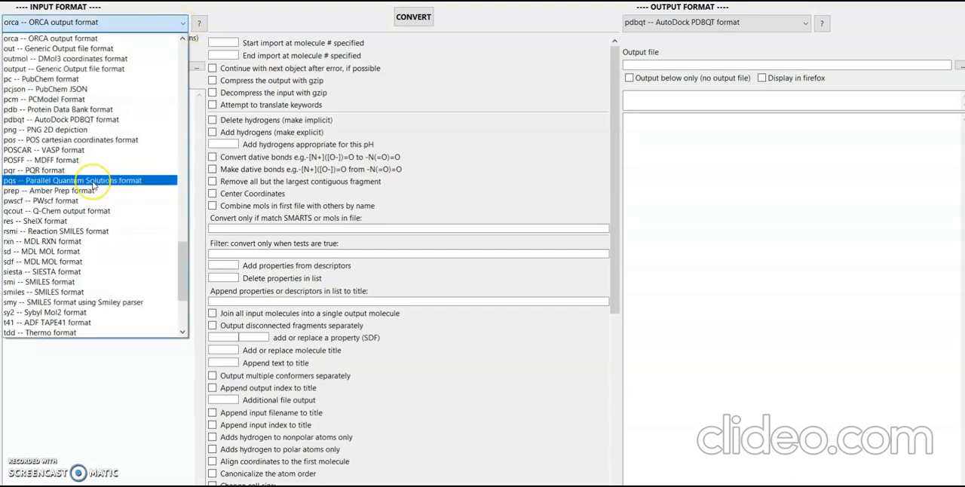
pyautogui.scroll(-3)
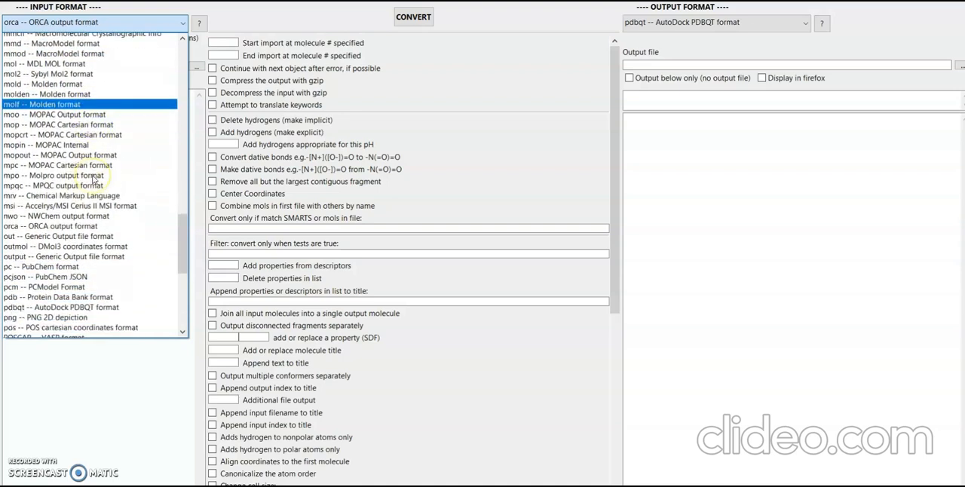
pyautogui.scroll(-3)
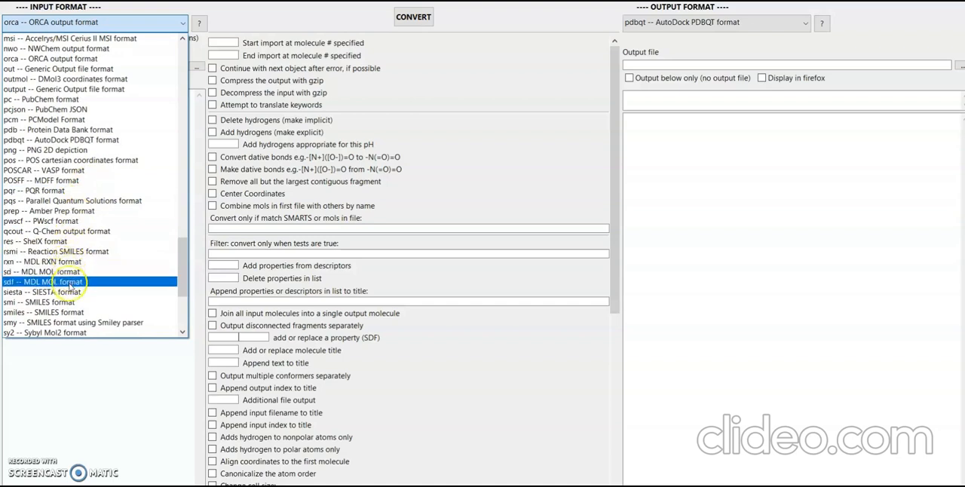
pyautogui.click(43, 281)
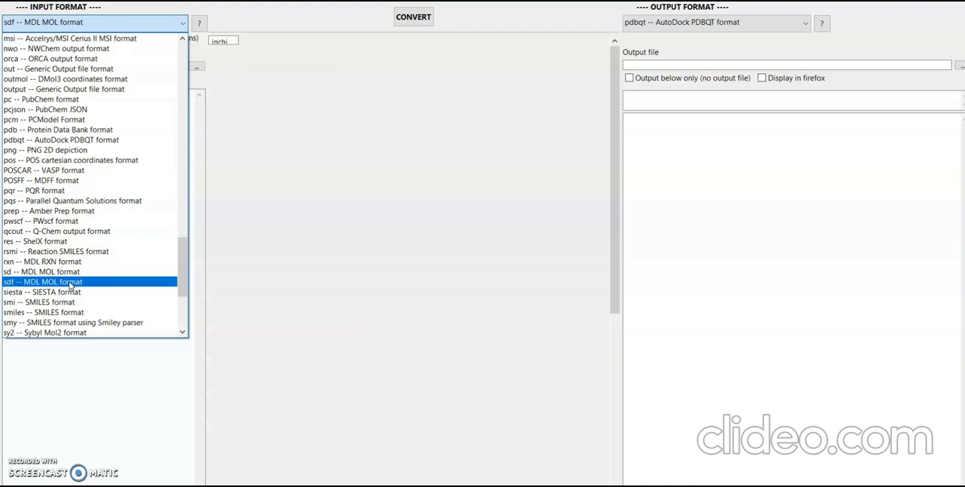
pyautogui.click(43, 281)
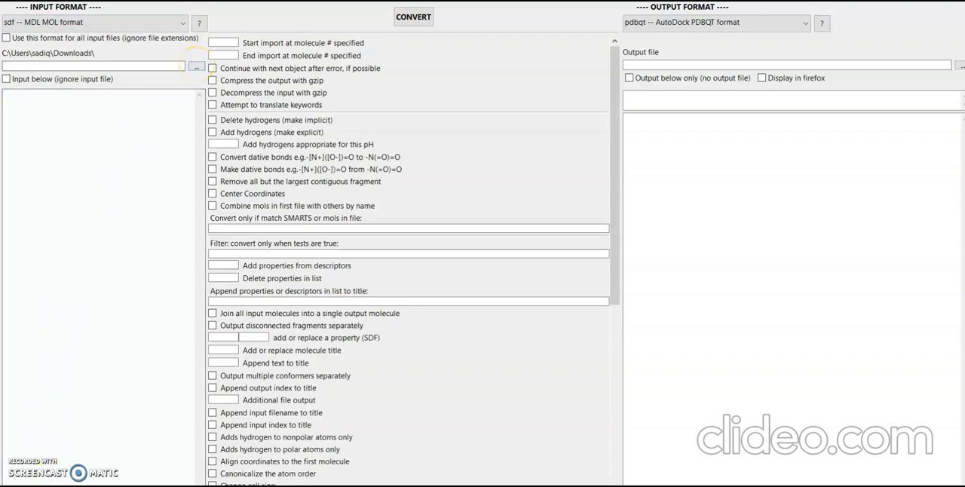
pyautogui.click(197, 67)
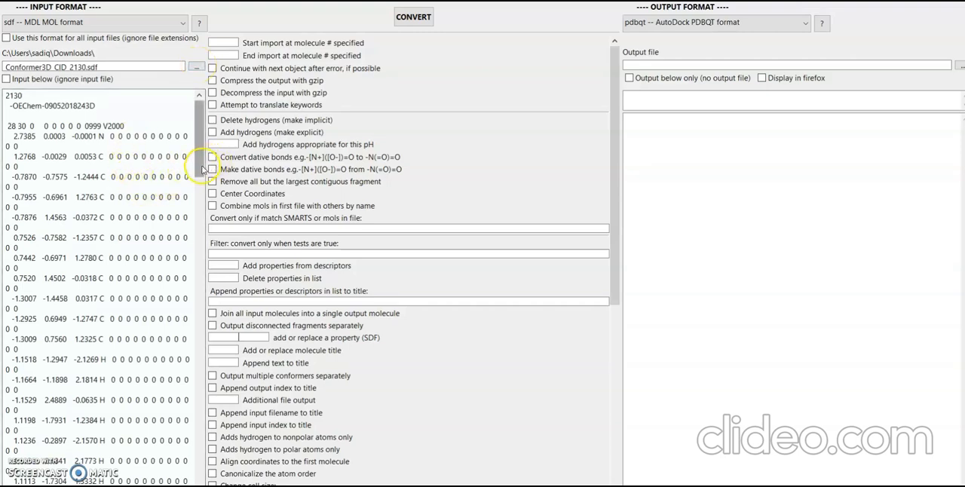
pyautogui.moveTo(412, 43)
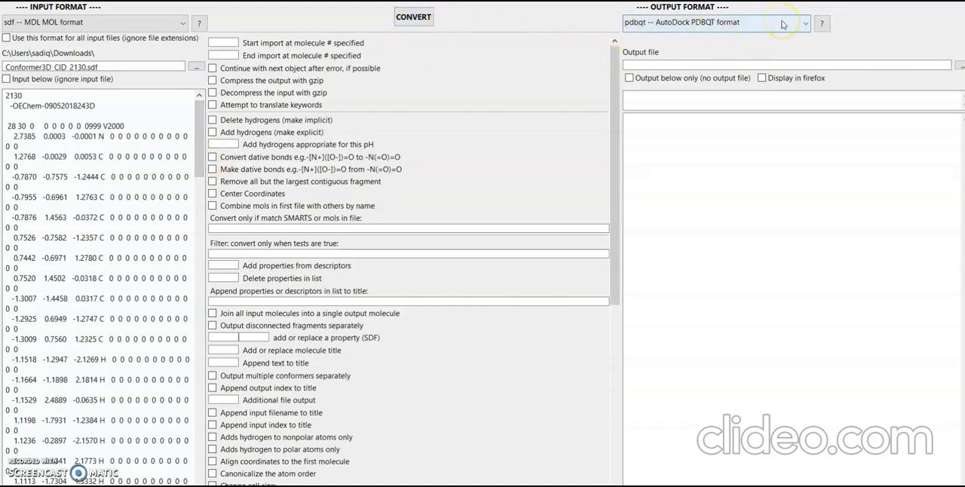
# - Keep 'pdbqt -- AutoDock PDBQT' as output format and name the output file aman.pdbqt
pyautogui.click(806, 22)
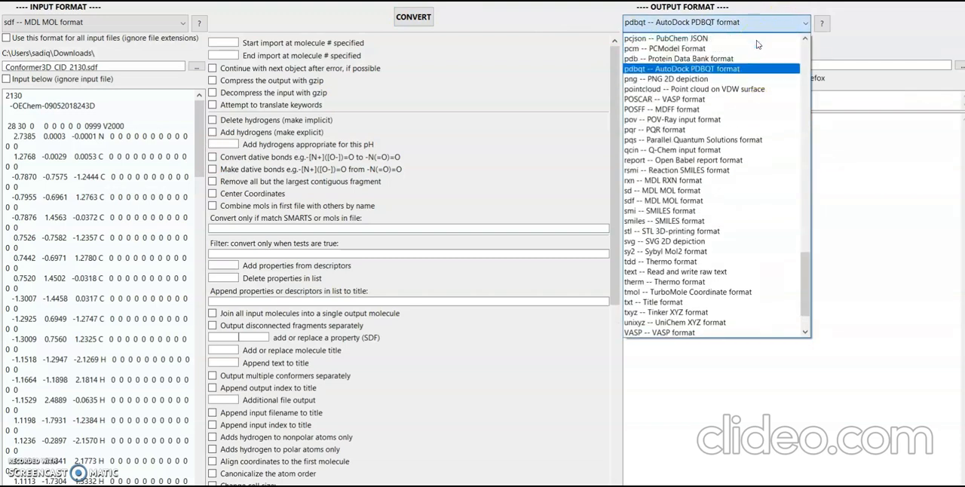
pyautogui.moveTo(752, 68)
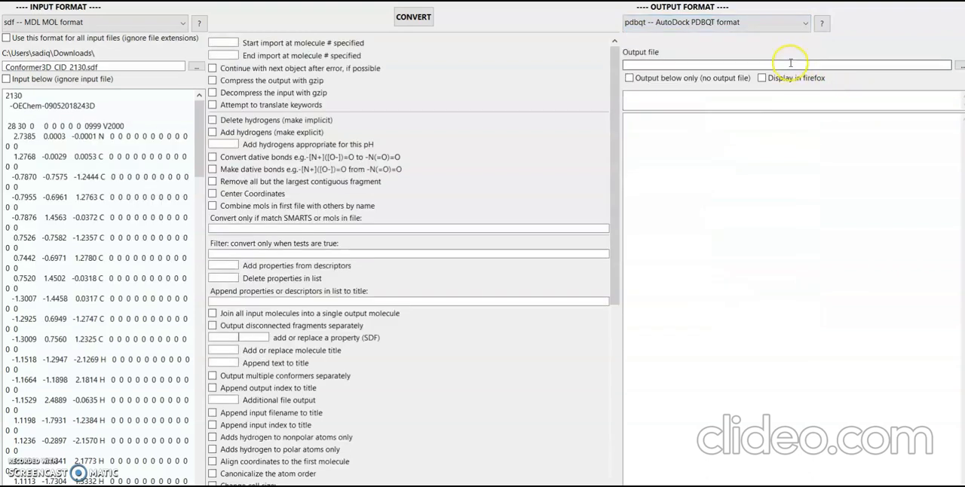
pyautogui.click(788, 64)
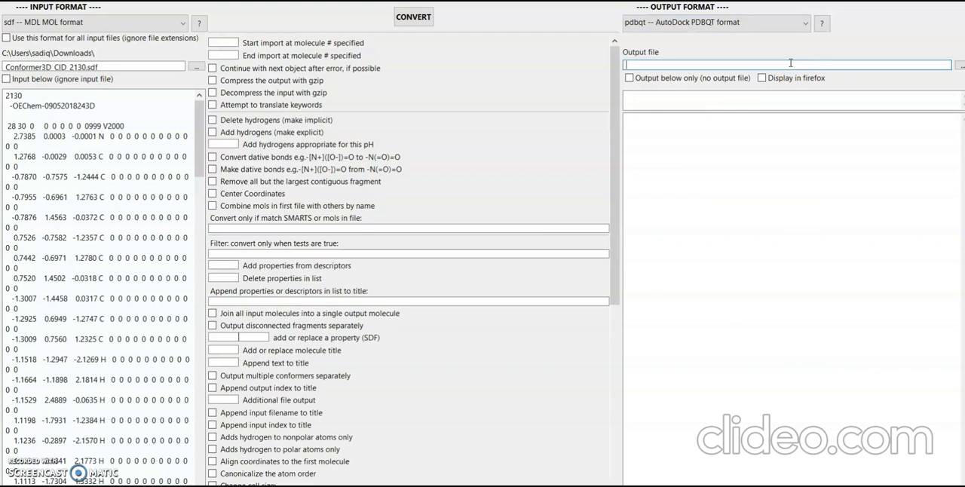
pyautogui.write('amal')
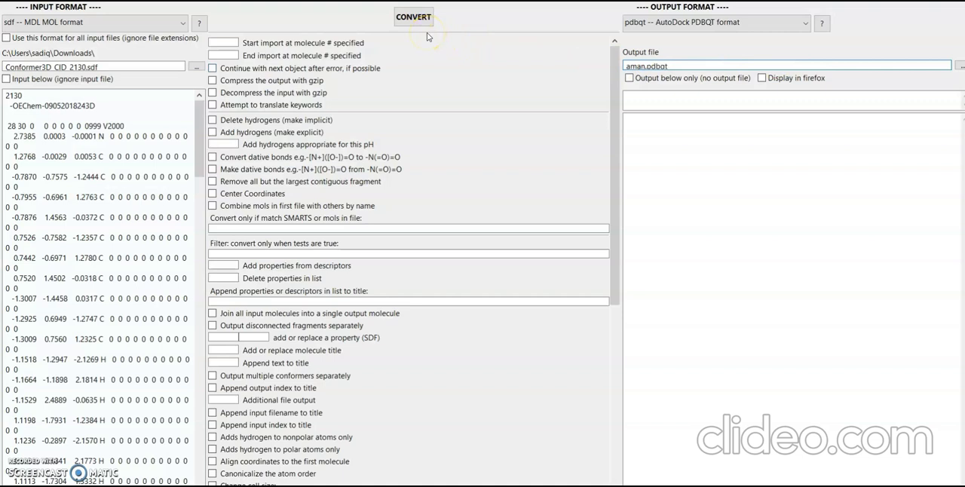
pyautogui.click(413, 17)
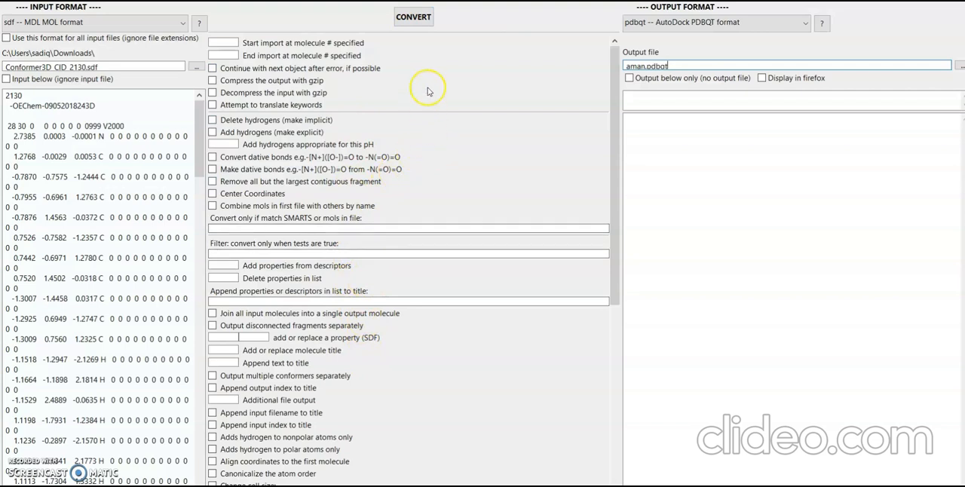
pyautogui.moveTo(428, 68)
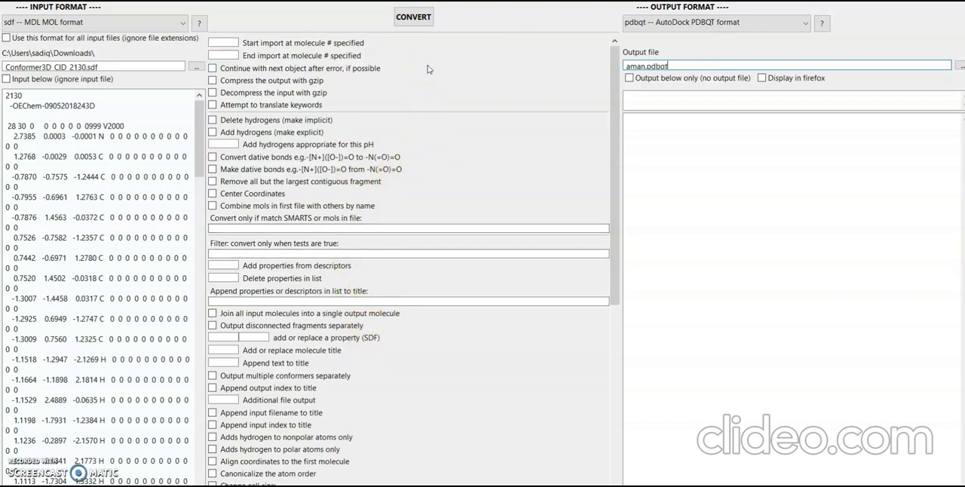
# - Run the conversion, producing 1 amantadine molecule in PDBQT format
pyautogui.click(413, 17)
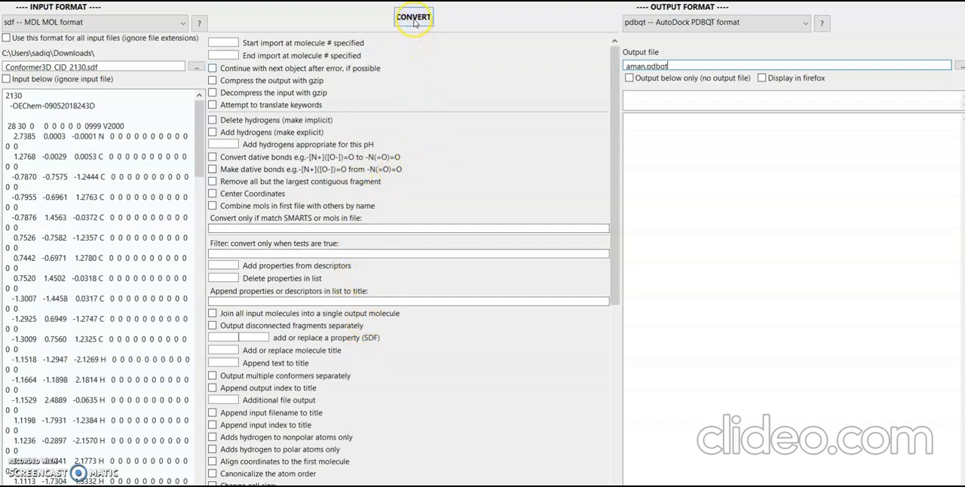
pyautogui.moveTo(413, 17)
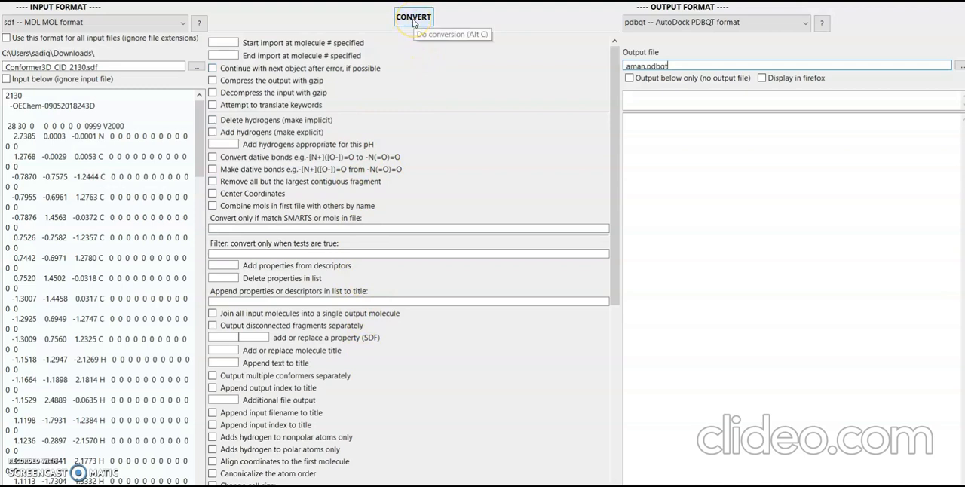
pyautogui.click(413, 16)
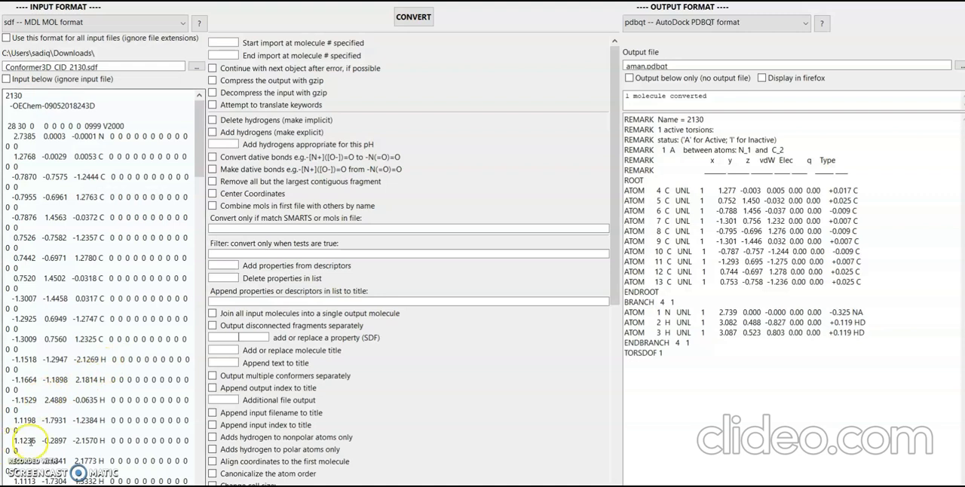
pyautogui.moveTo(80, 390)
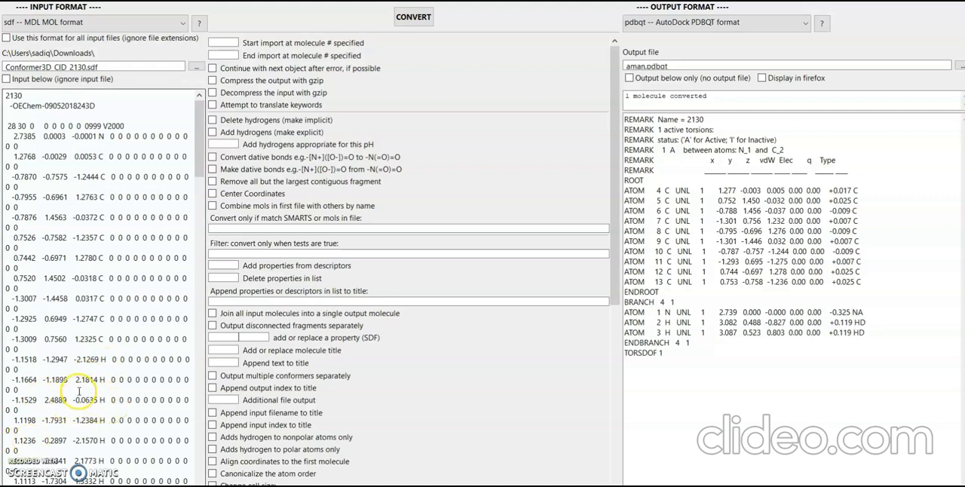